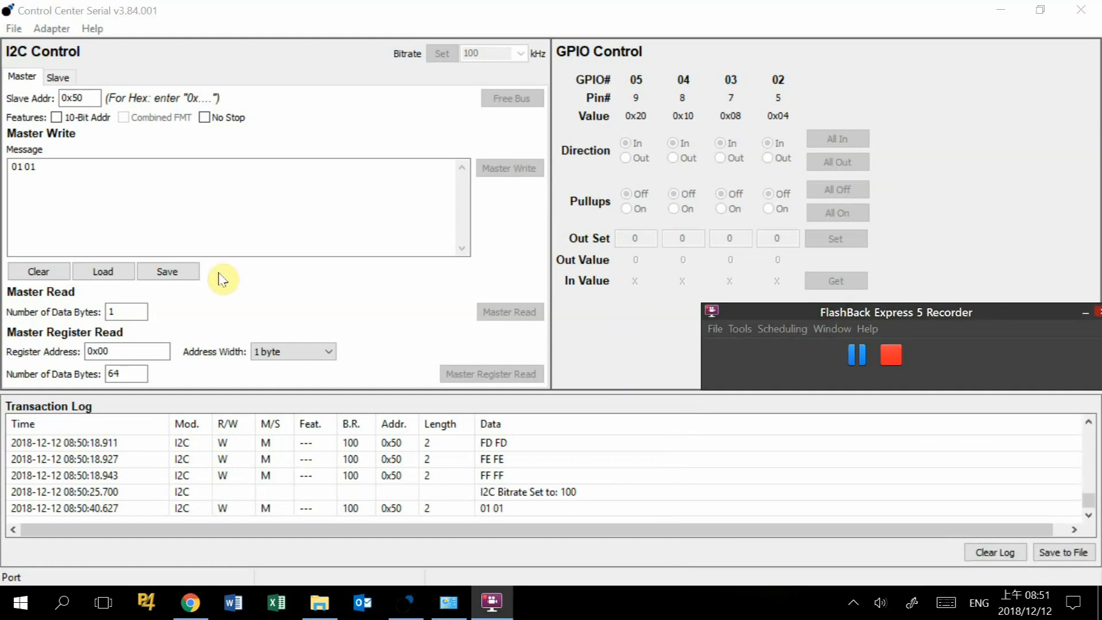
mouse_move(232, 296)
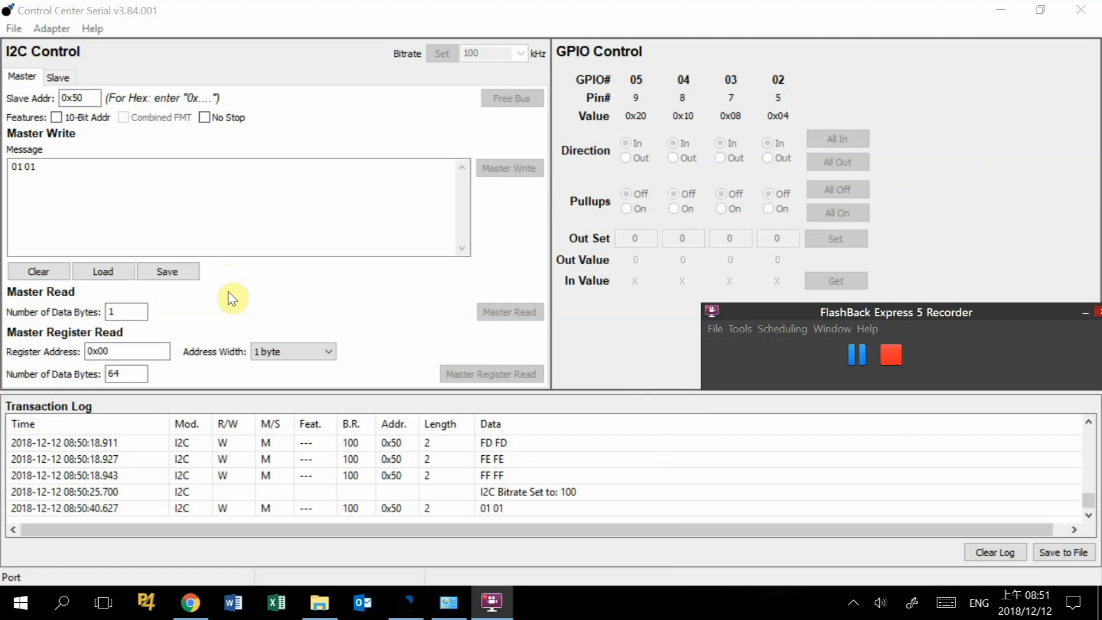
mouse_move(231, 302)
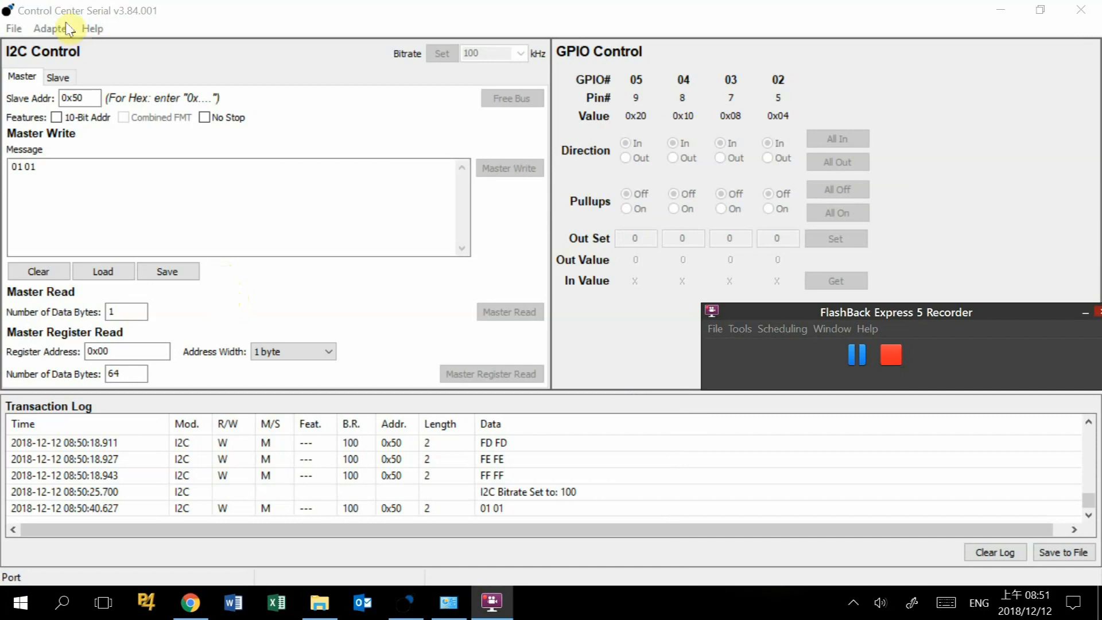
mouse_move(64, 55)
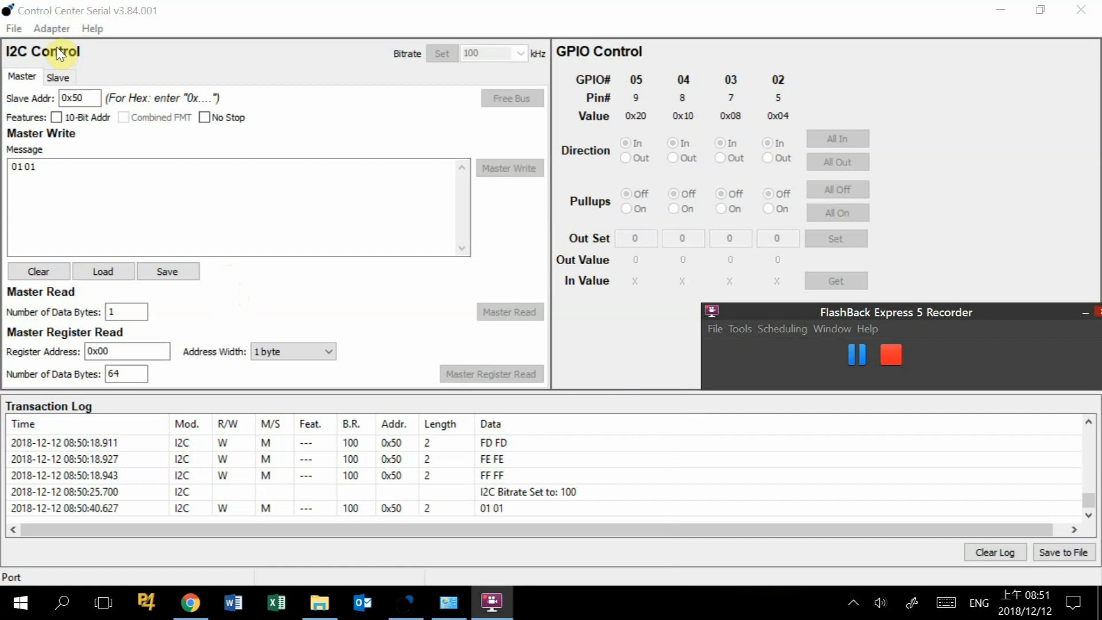
- Open the Adapter menu to show the adapter modes and connection commands
click(50, 28)
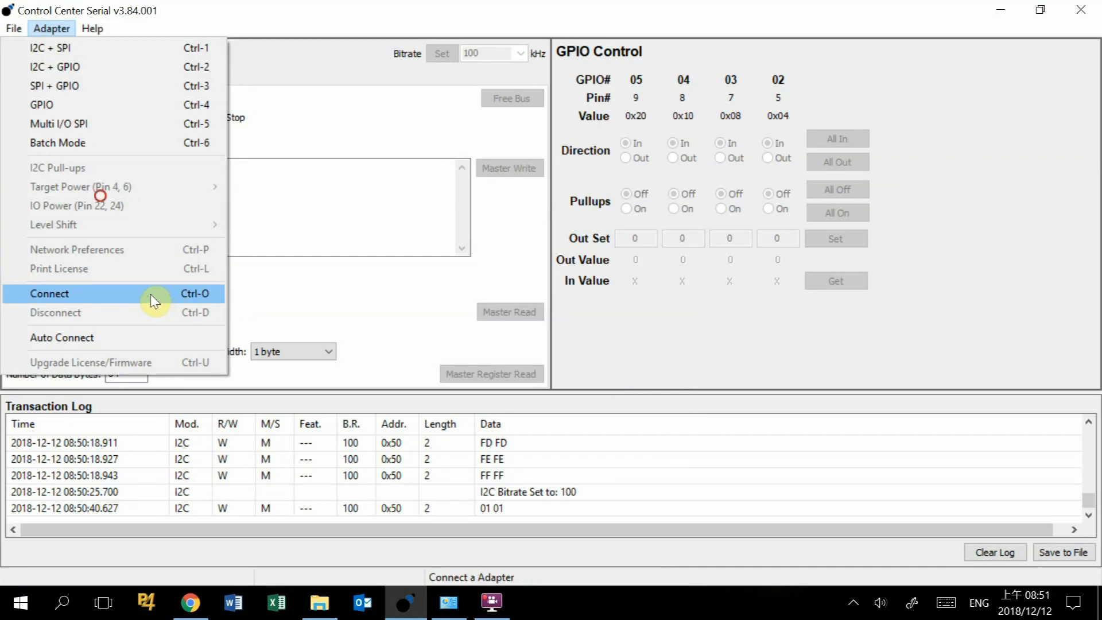
- Connect the adapter on port 0 in I2C - GPIO mode
click(49, 293)
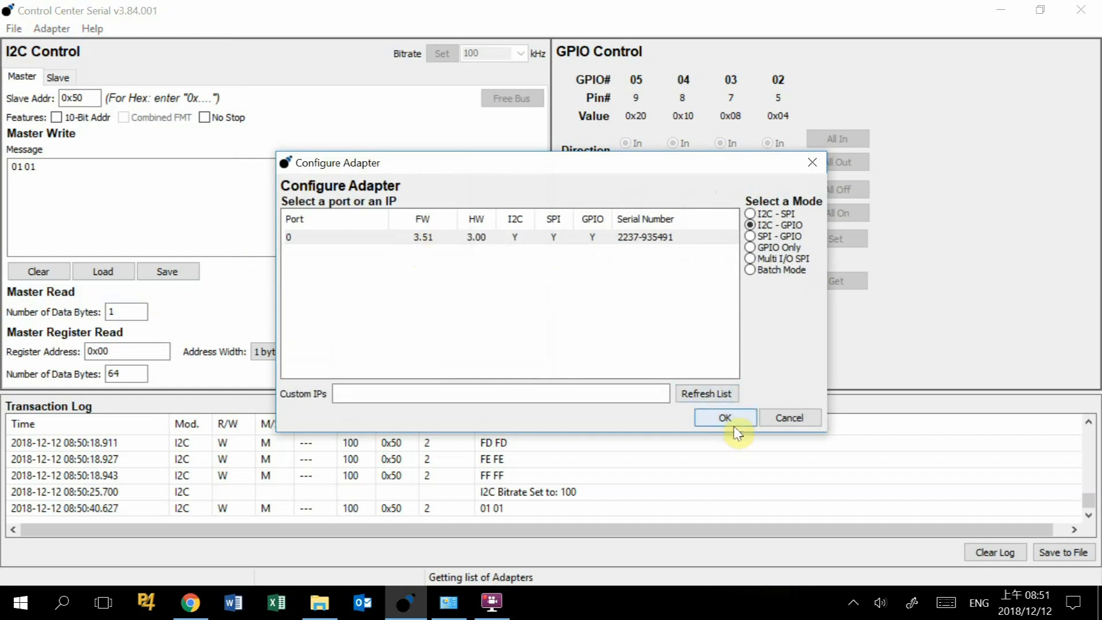
mouse_move(798, 241)
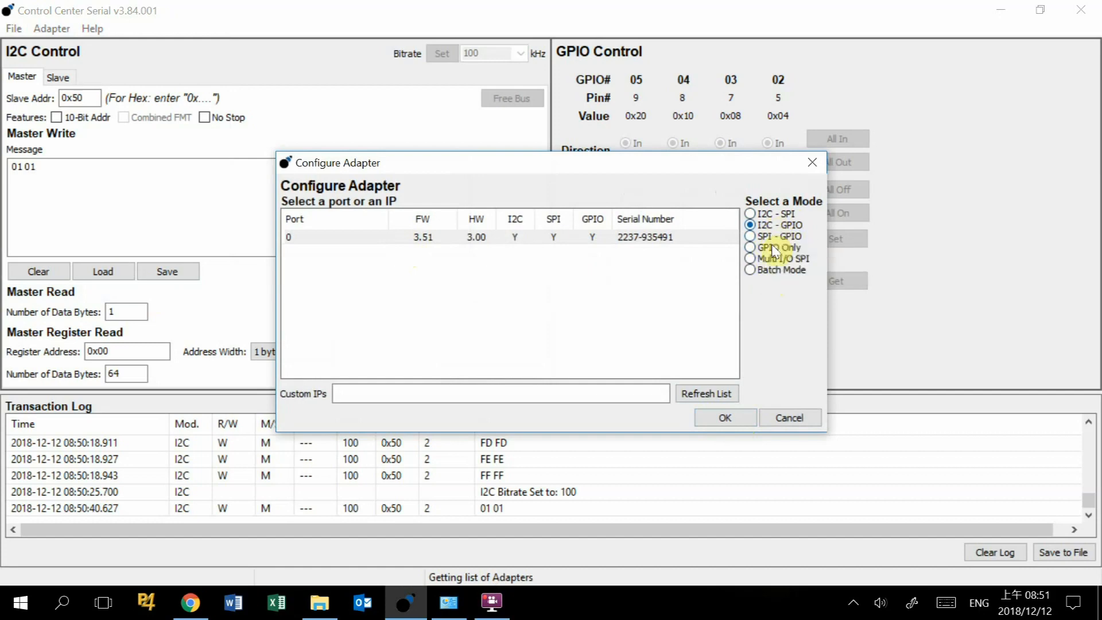
mouse_move(773, 248)
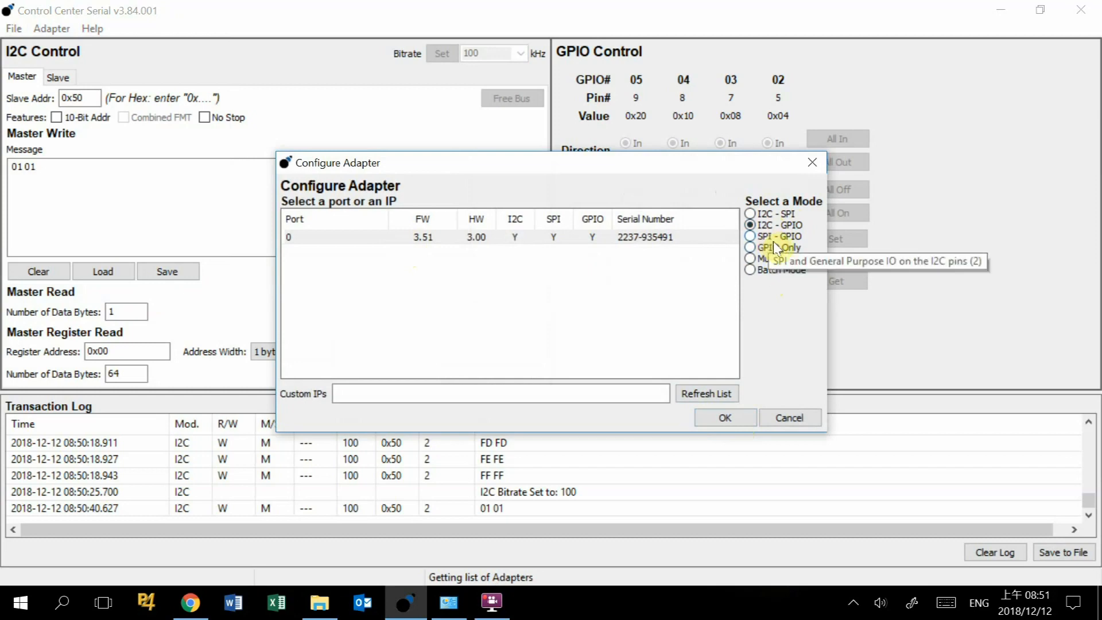
mouse_move(794, 247)
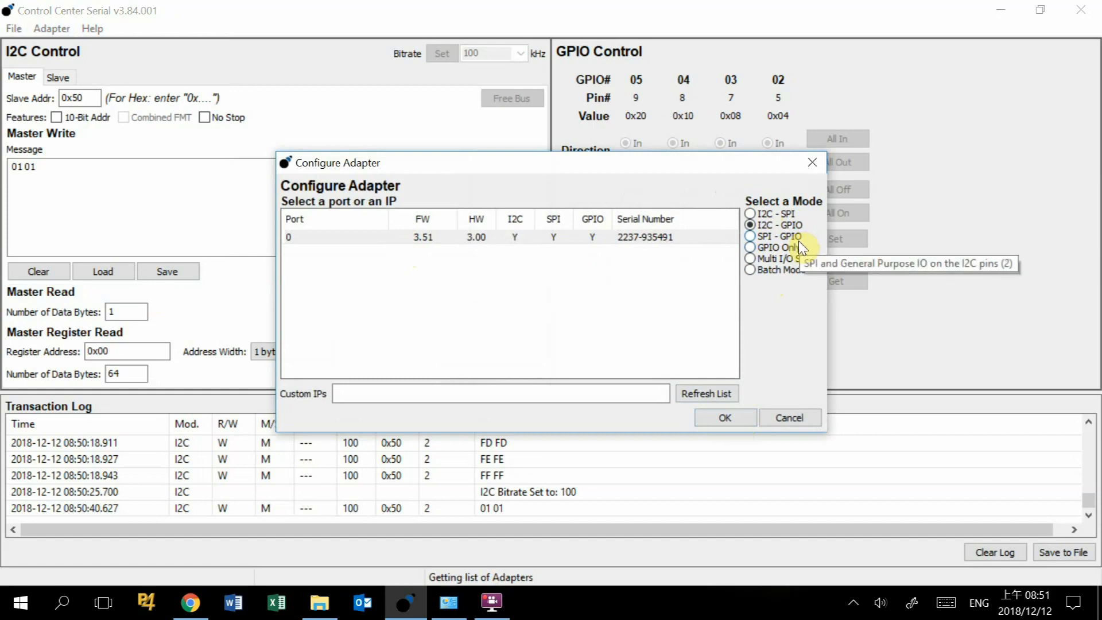
mouse_move(803, 248)
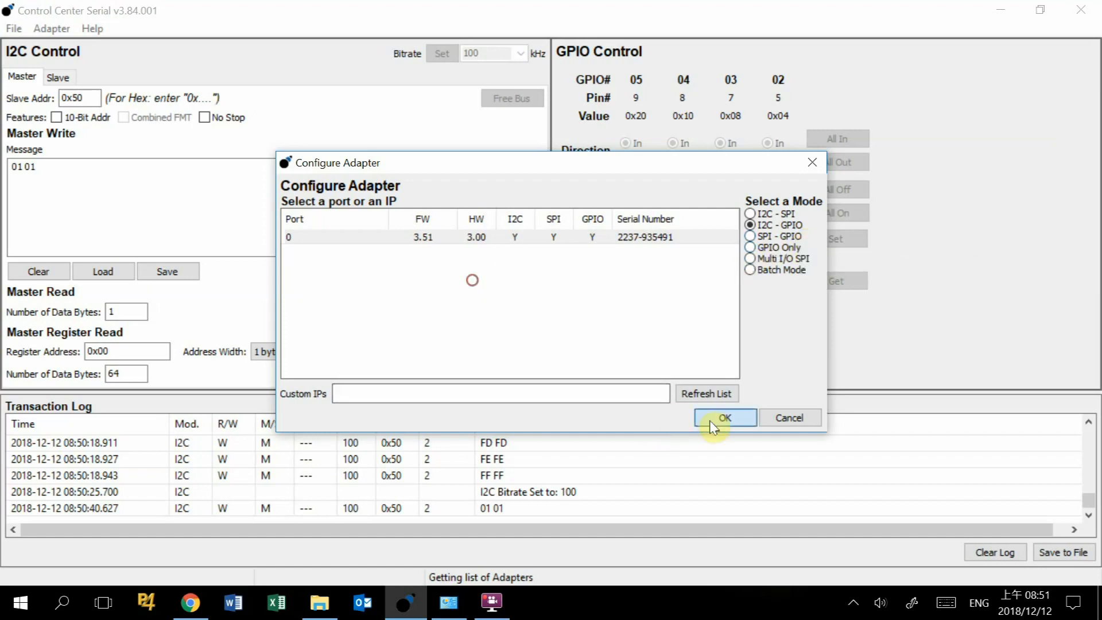
click(724, 417)
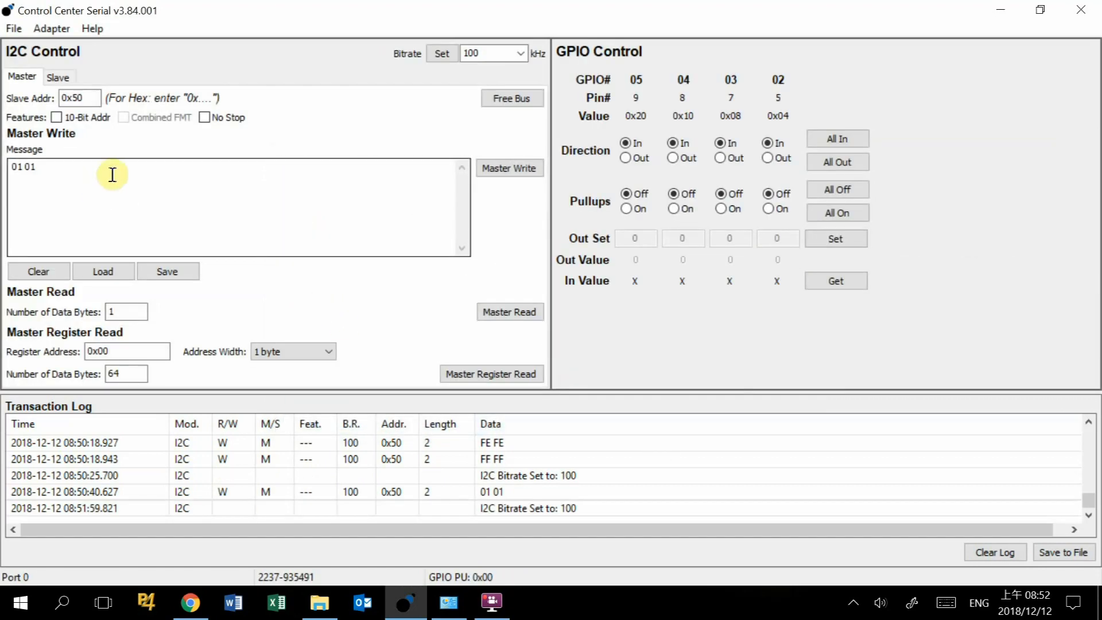
mouse_move(122, 160)
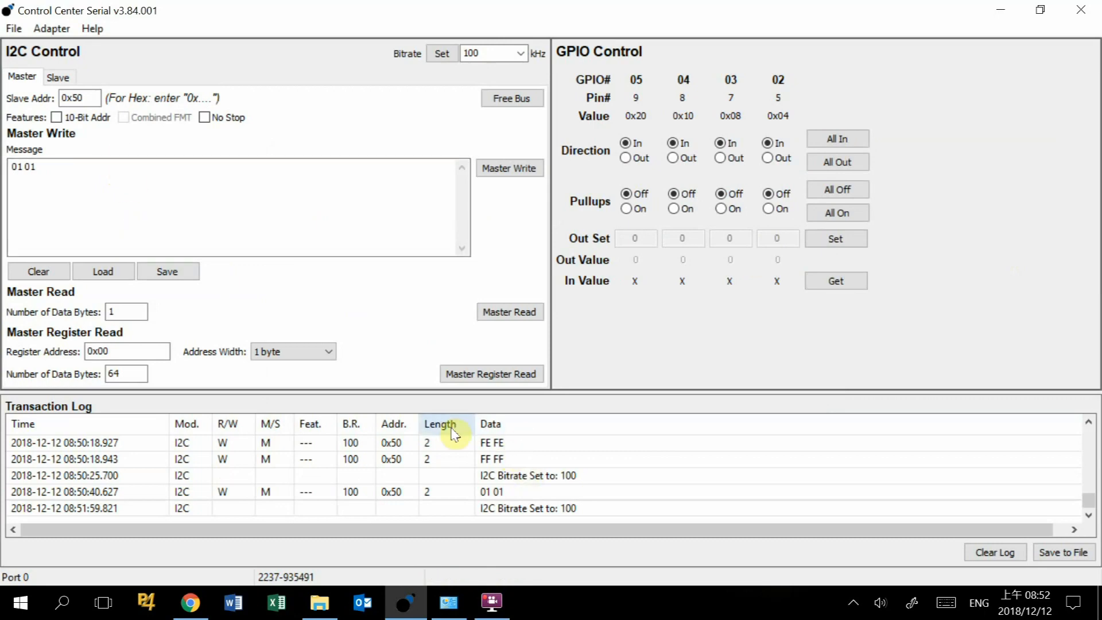
mouse_move(285, 431)
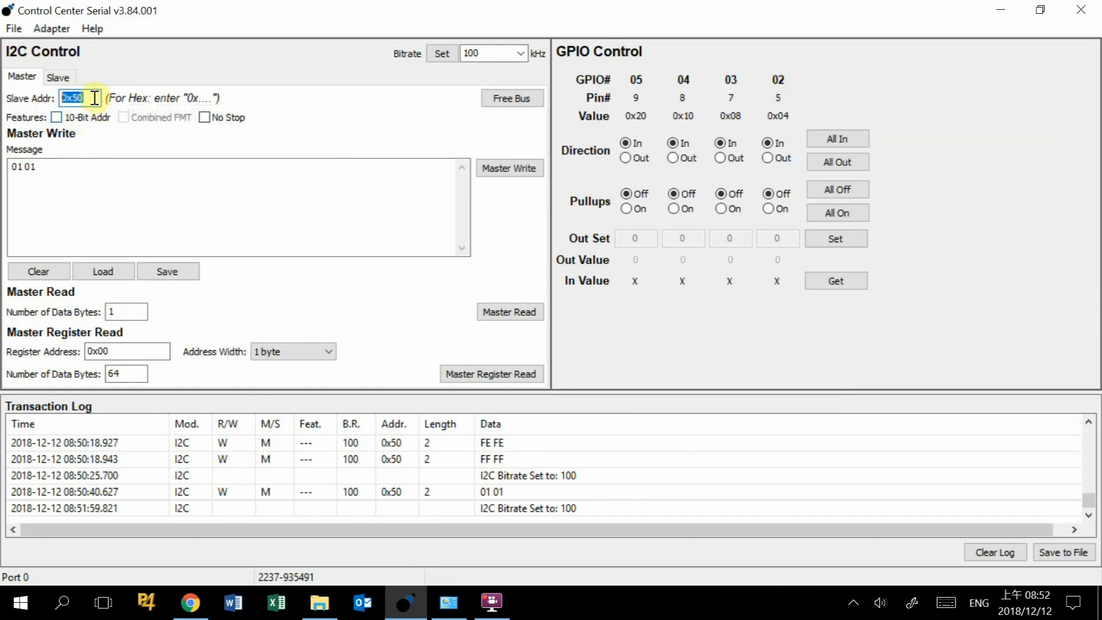
mouse_move(104, 123)
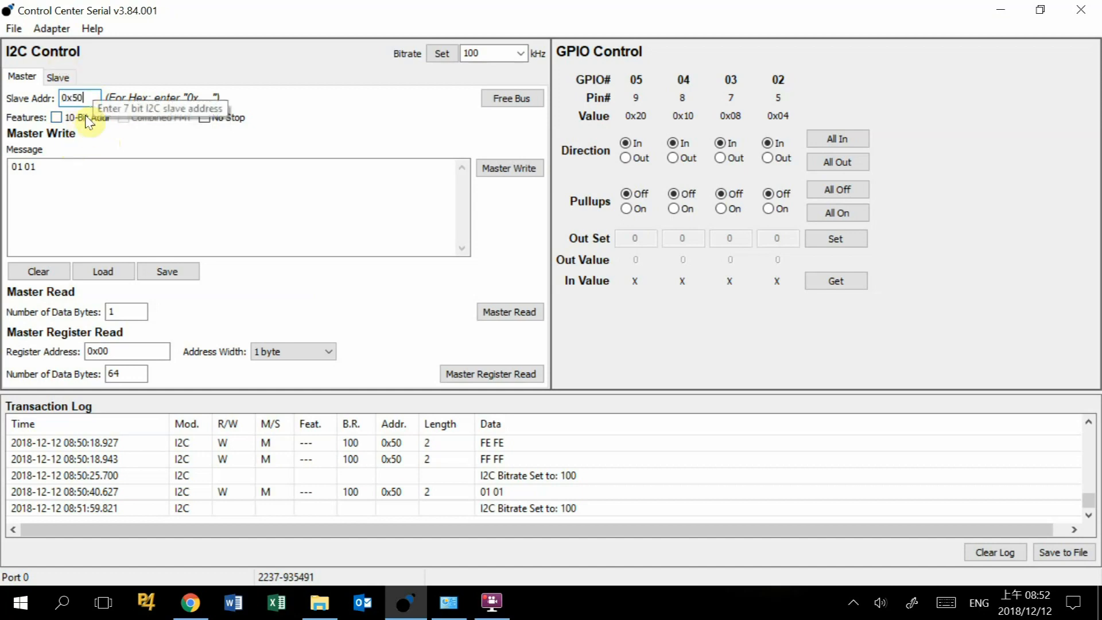
mouse_move(90, 125)
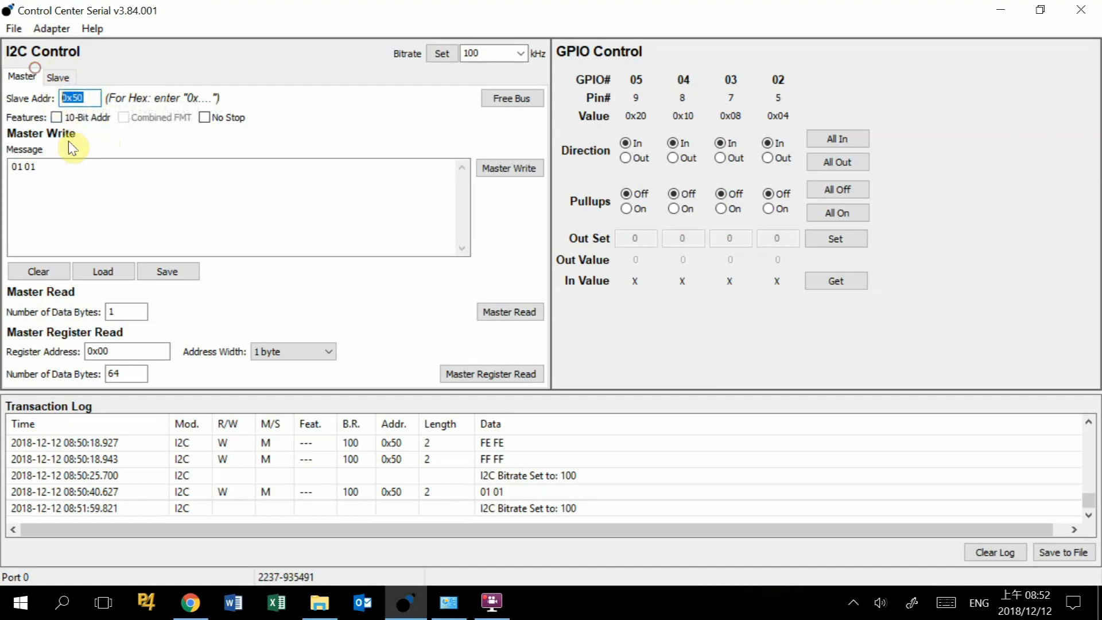
mouse_move(131, 162)
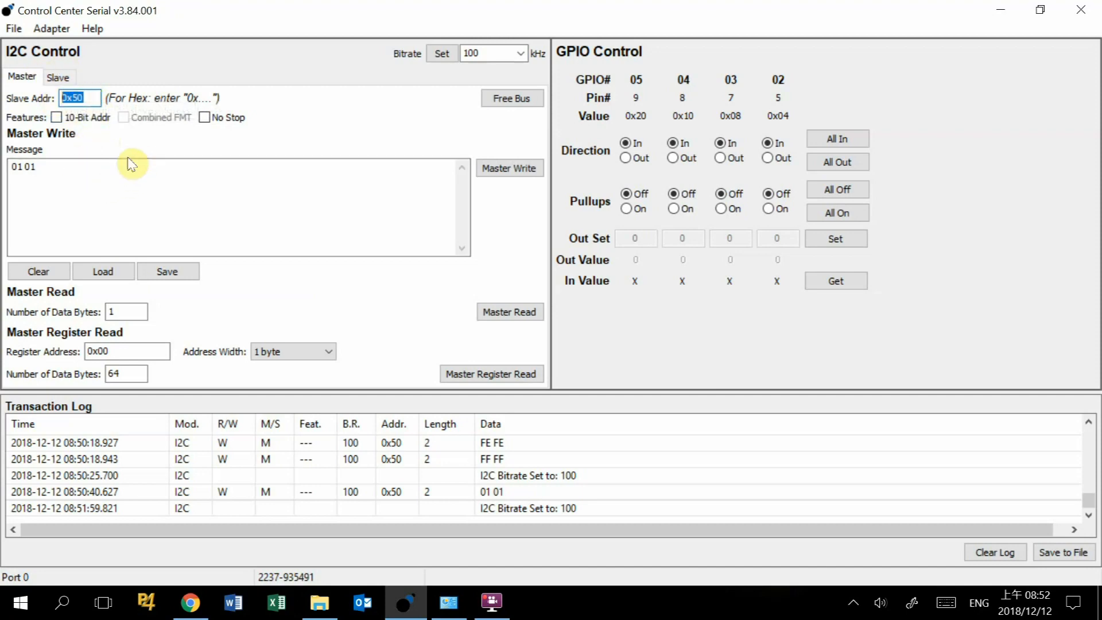
click(28, 168)
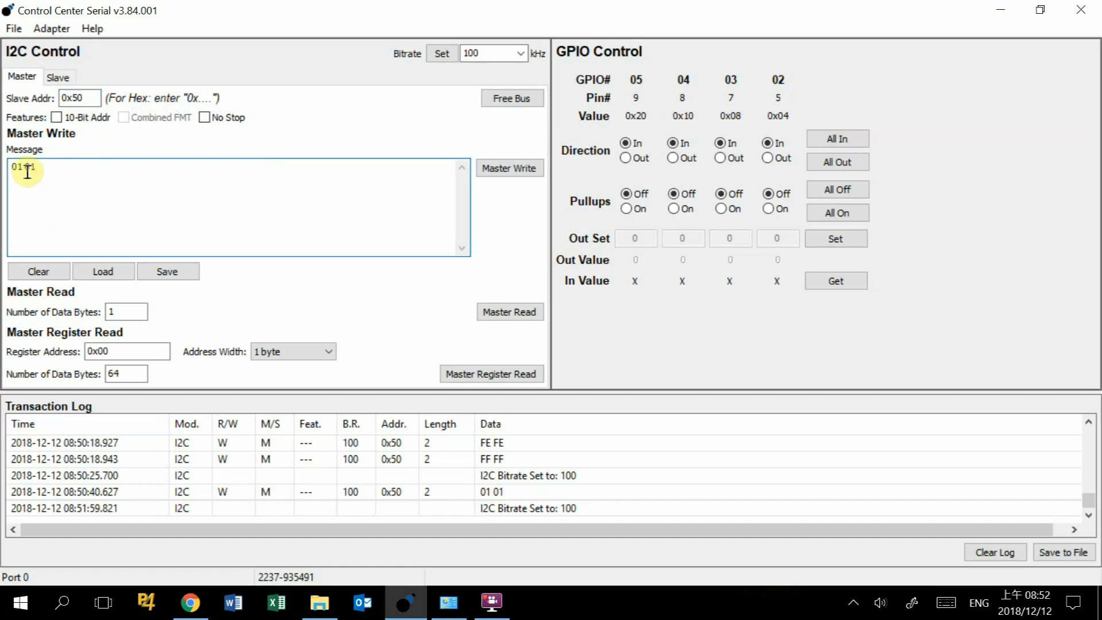
double_click(21, 166)
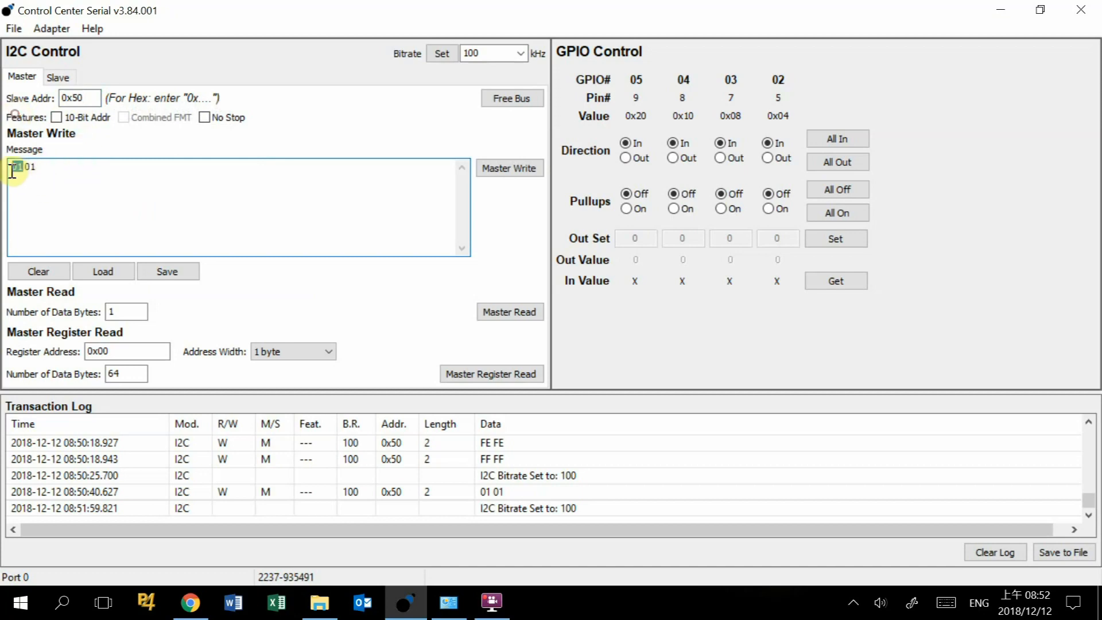
double_click(15, 166)
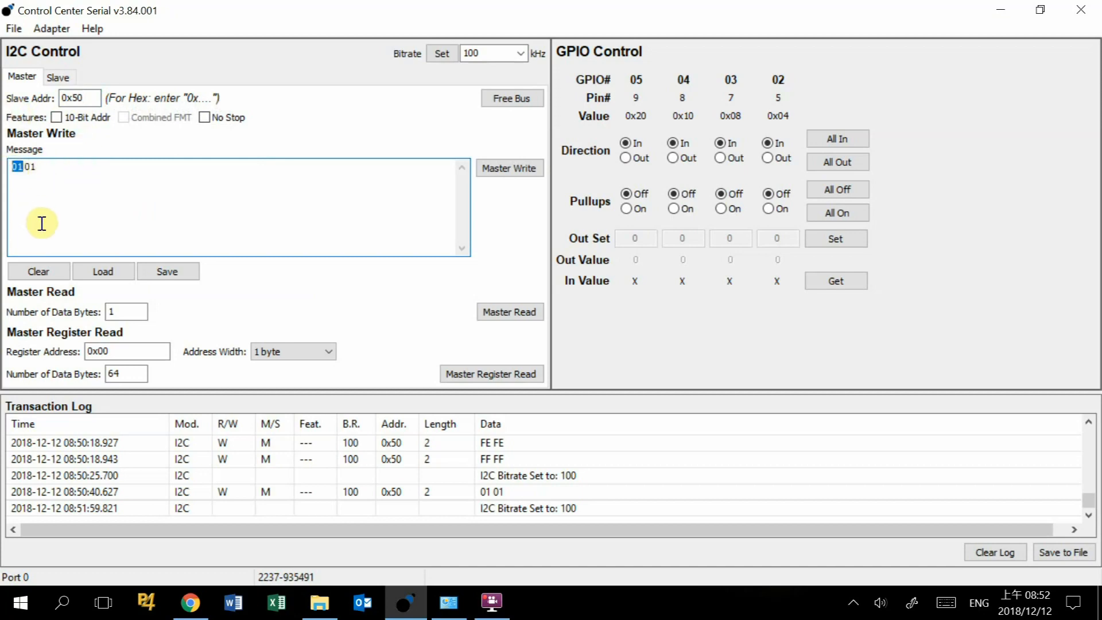
mouse_move(21, 179)
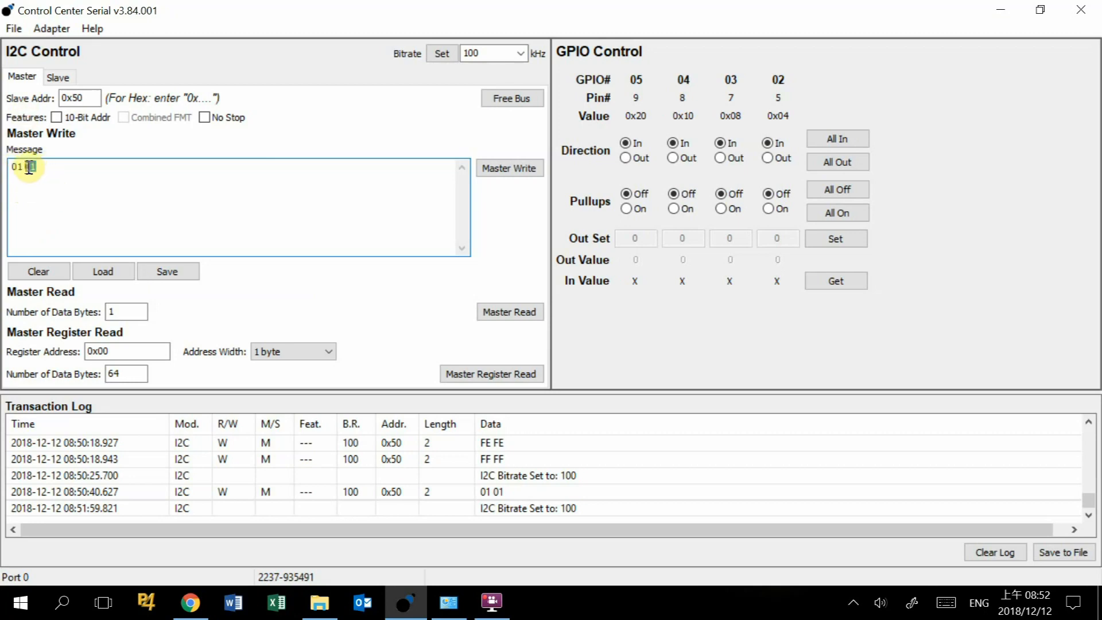
double_click(30, 167)
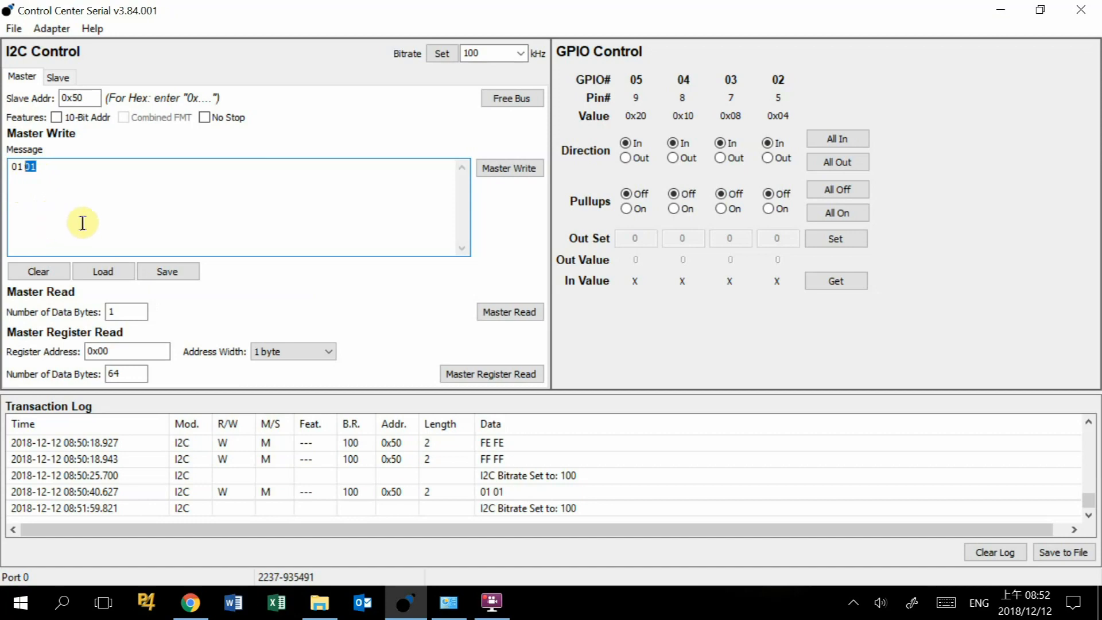
mouse_move(40, 179)
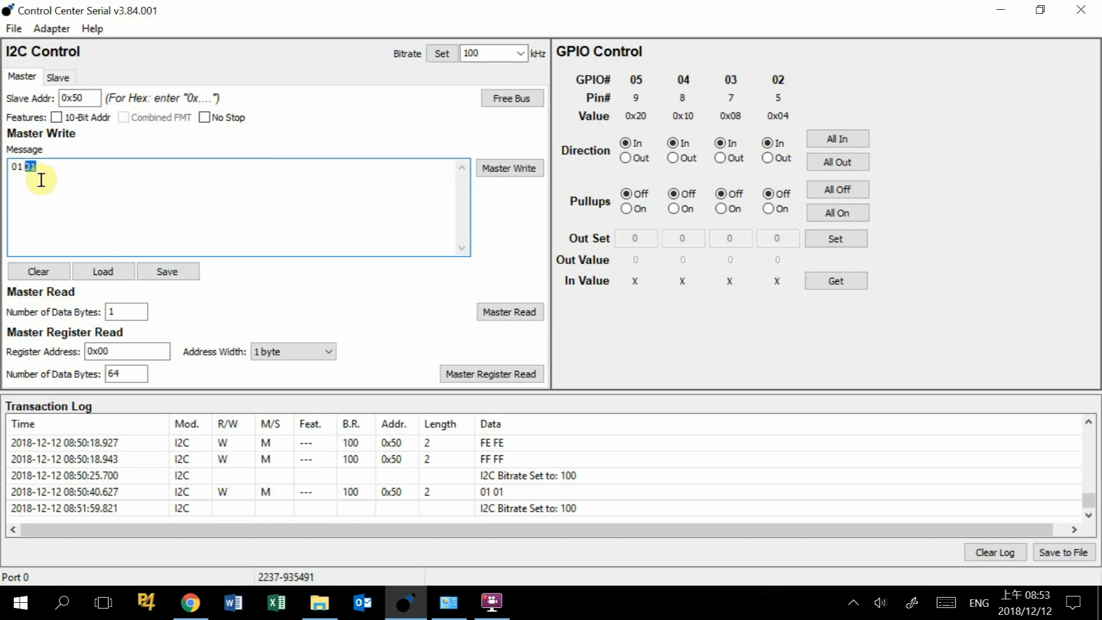
mouse_move(53, 149)
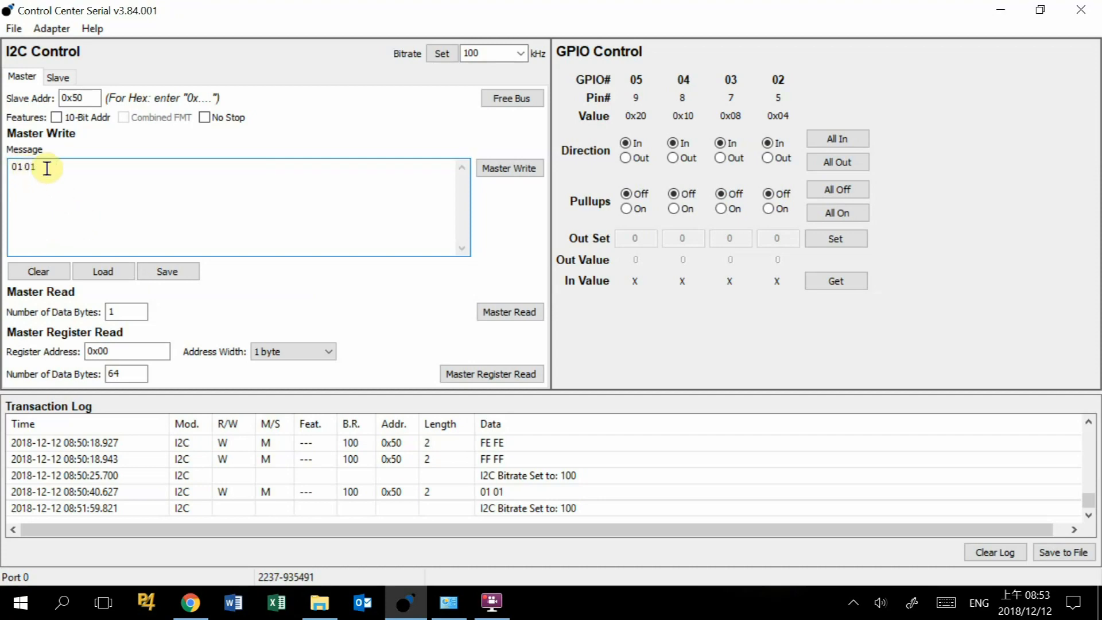
double_click(21, 166)
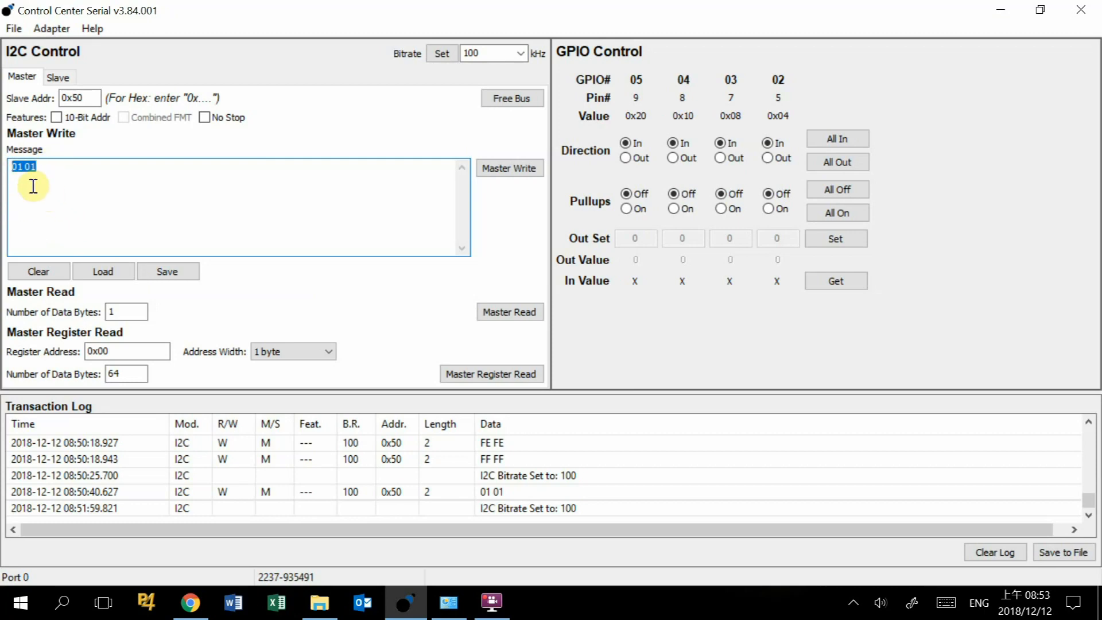
mouse_move(48, 237)
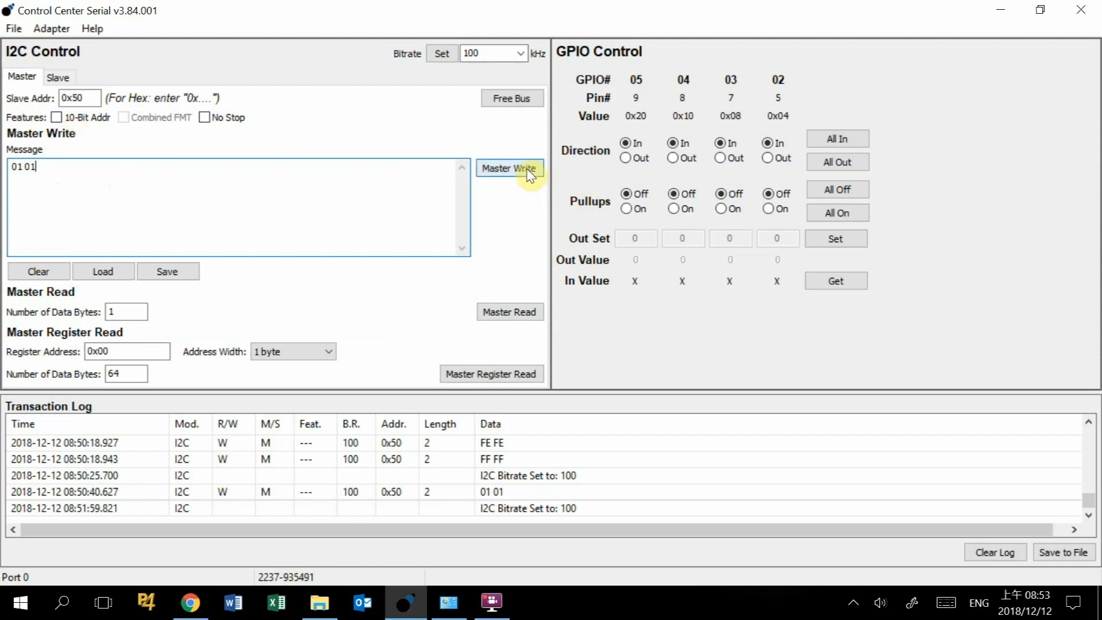
- Send a Master Write of 01 01 to slave address 0x50
click(509, 168)
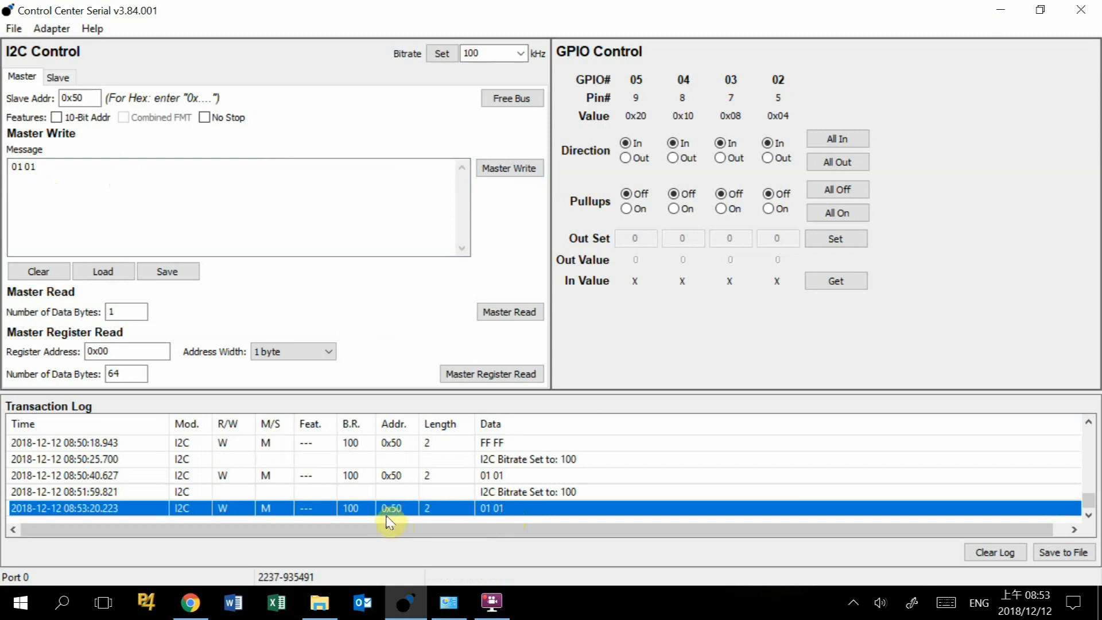
mouse_move(492, 523)
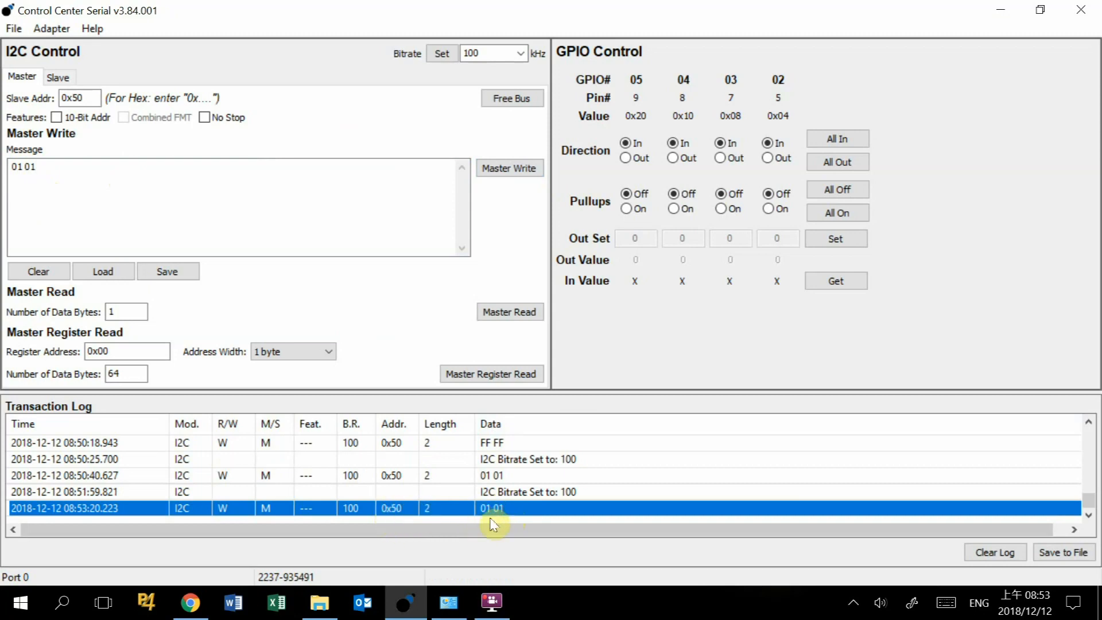
mouse_move(503, 526)
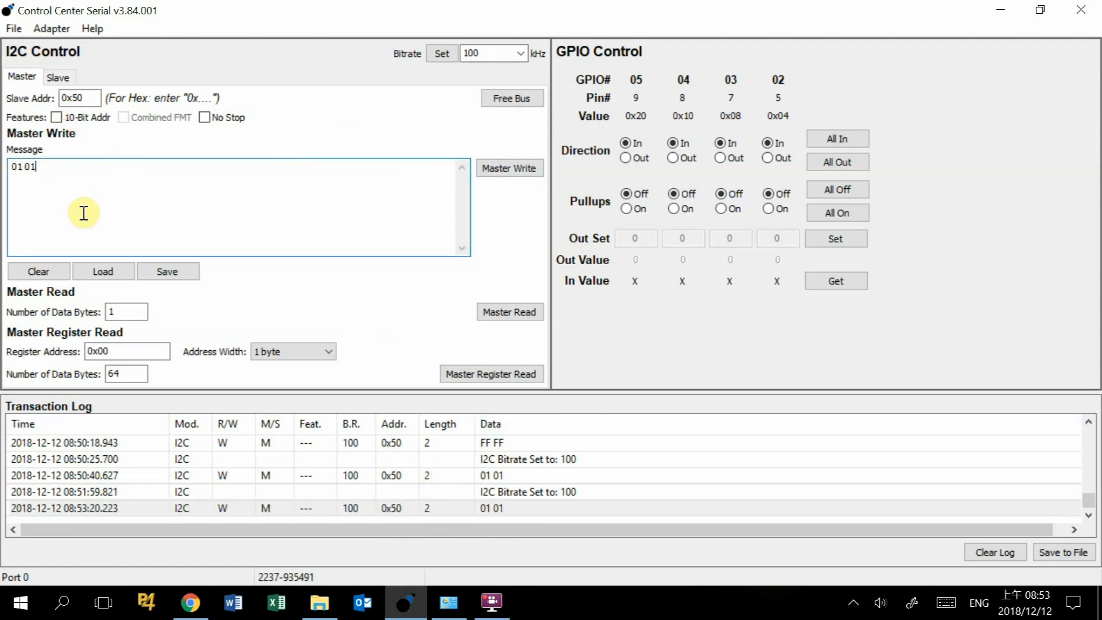
mouse_move(97, 222)
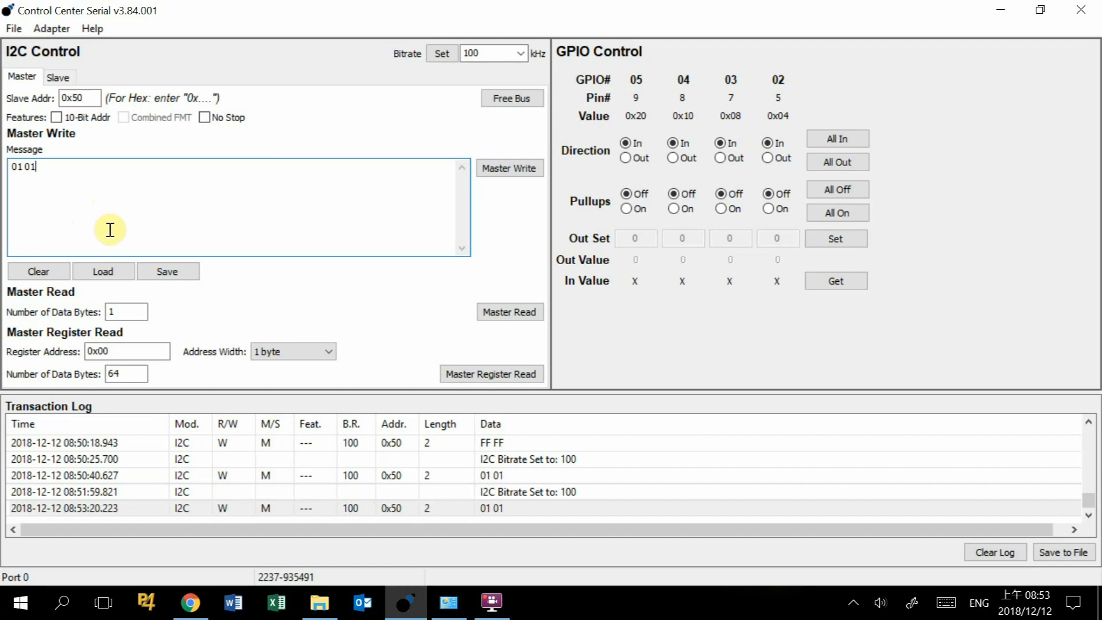
mouse_move(107, 213)
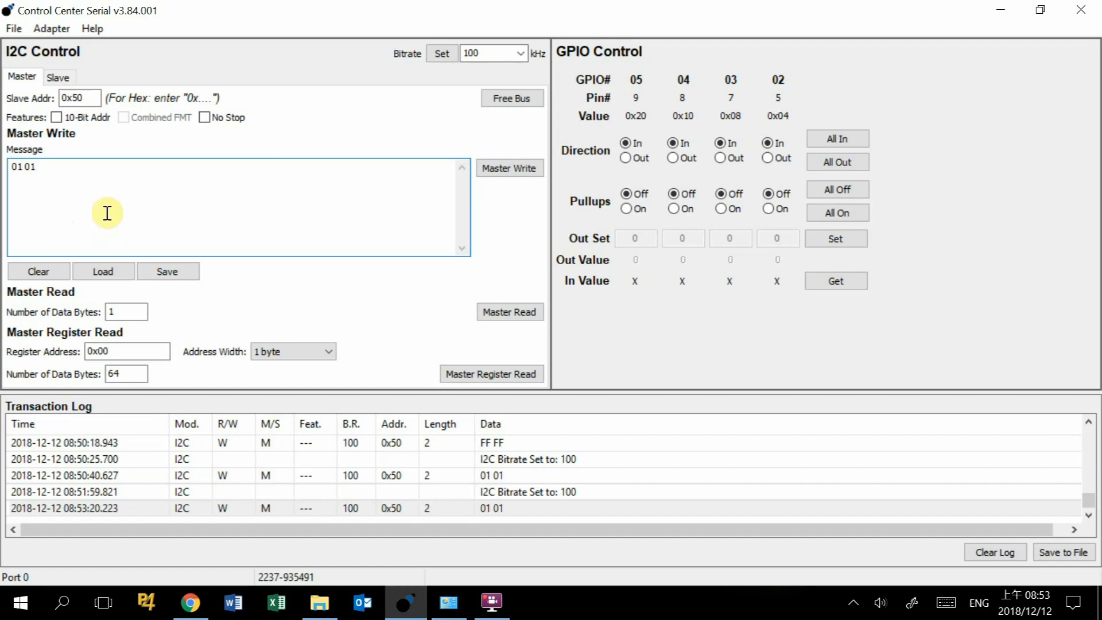
- Replace the Master Write message with the single byte 01
click(38, 271)
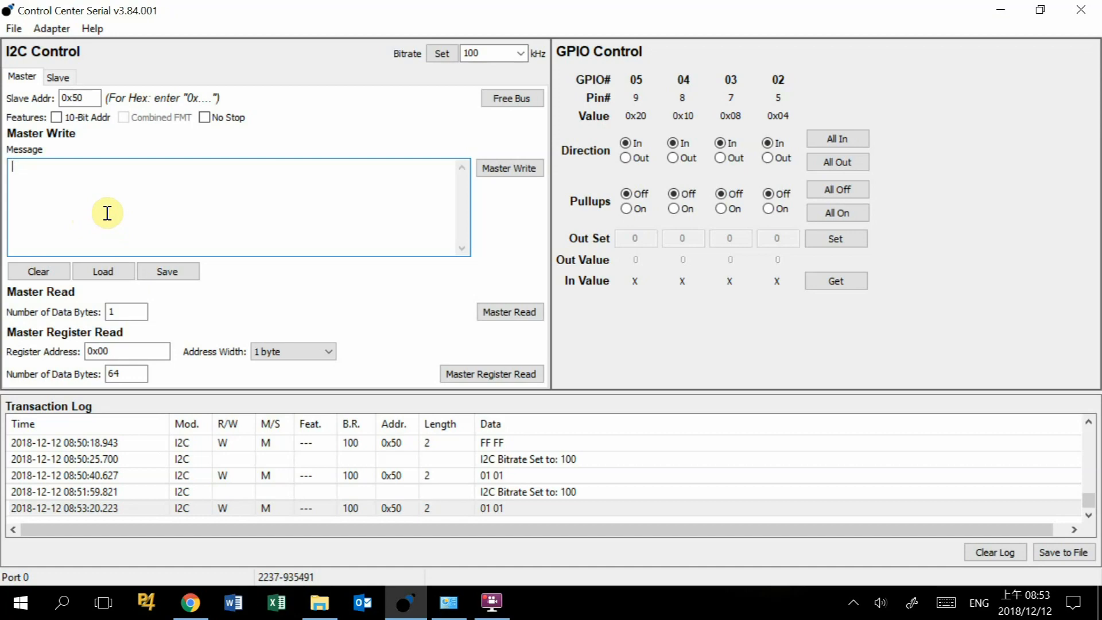
text(01)
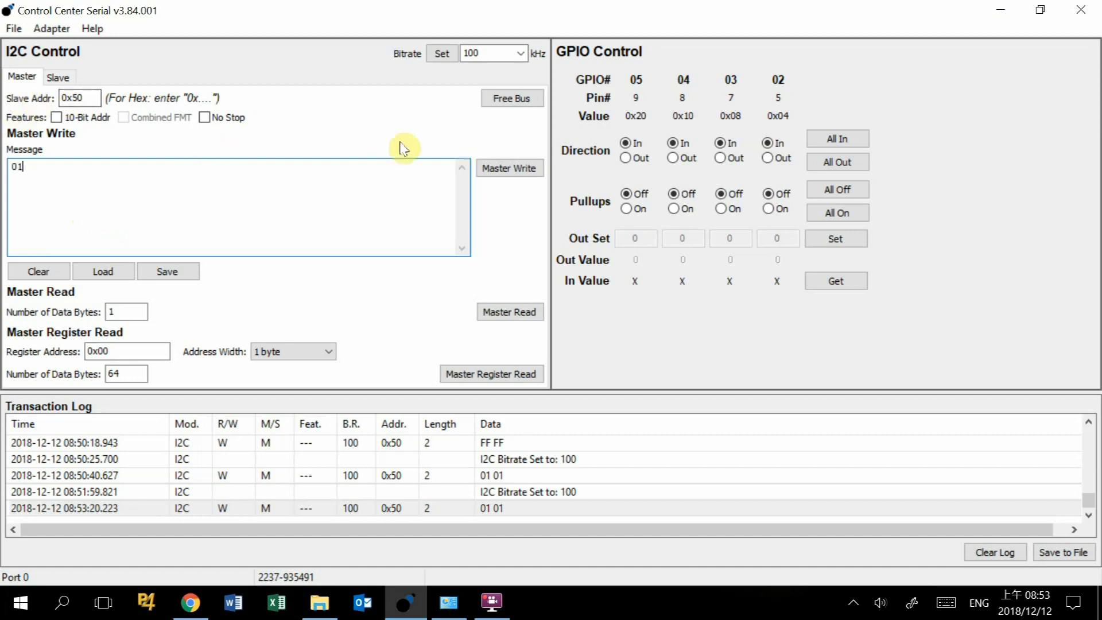
mouse_move(392, 216)
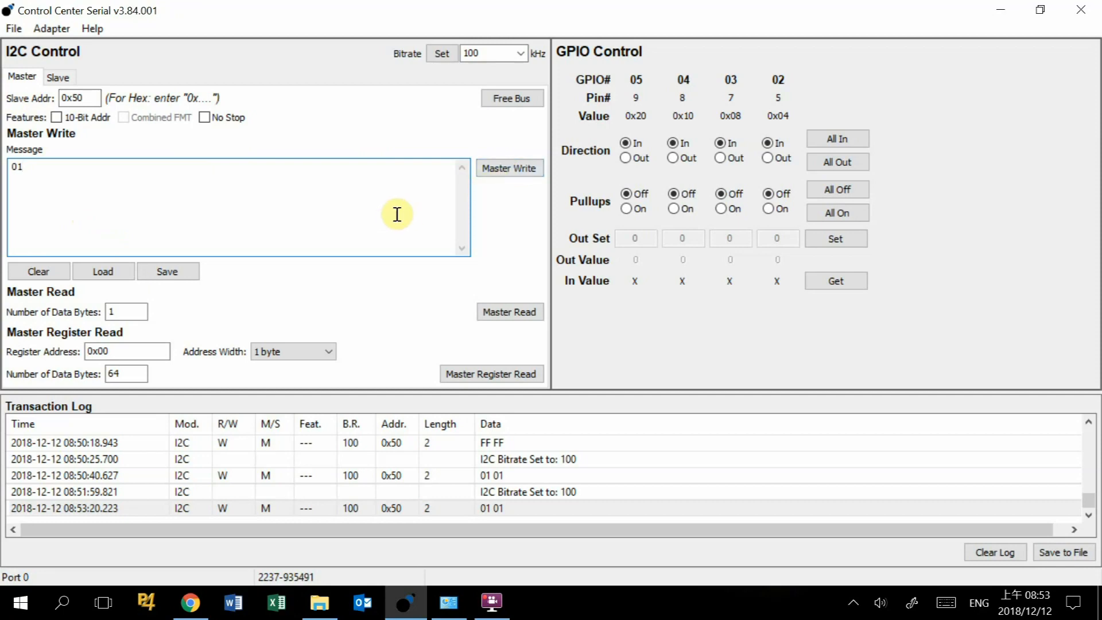
mouse_move(400, 216)
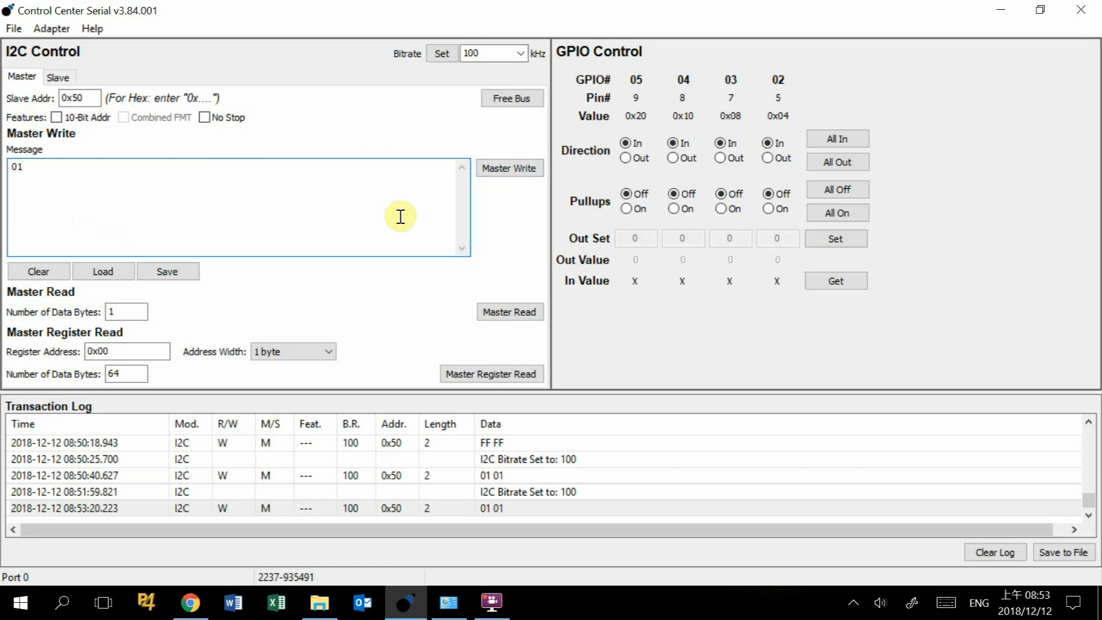
mouse_move(509, 168)
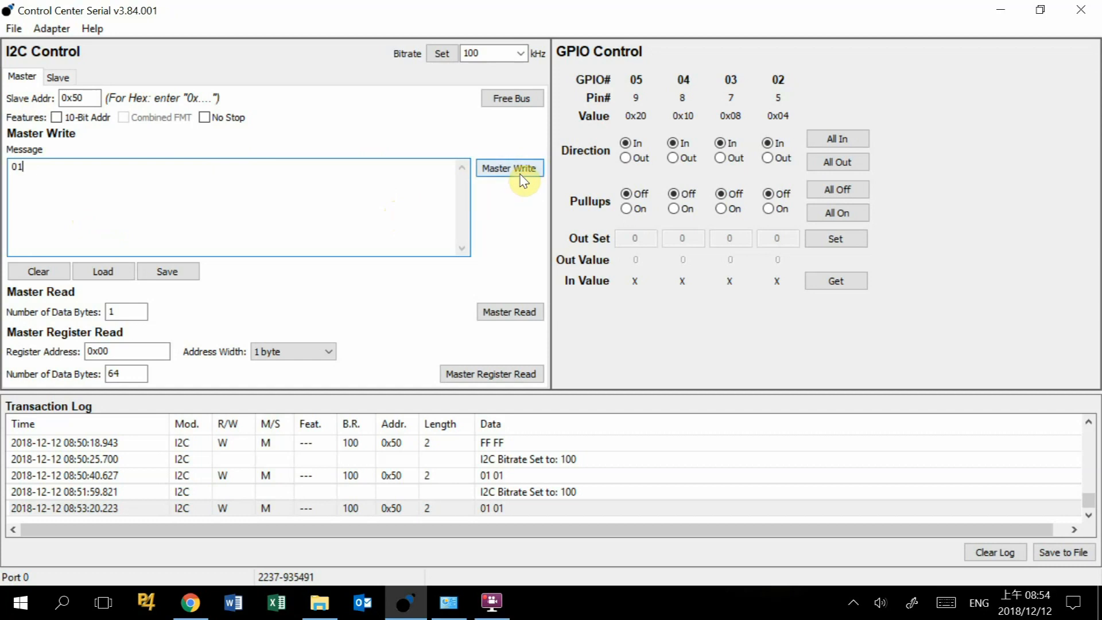
- Write 01 to 0x50, then read one byte back, returning 01
click(509, 168)
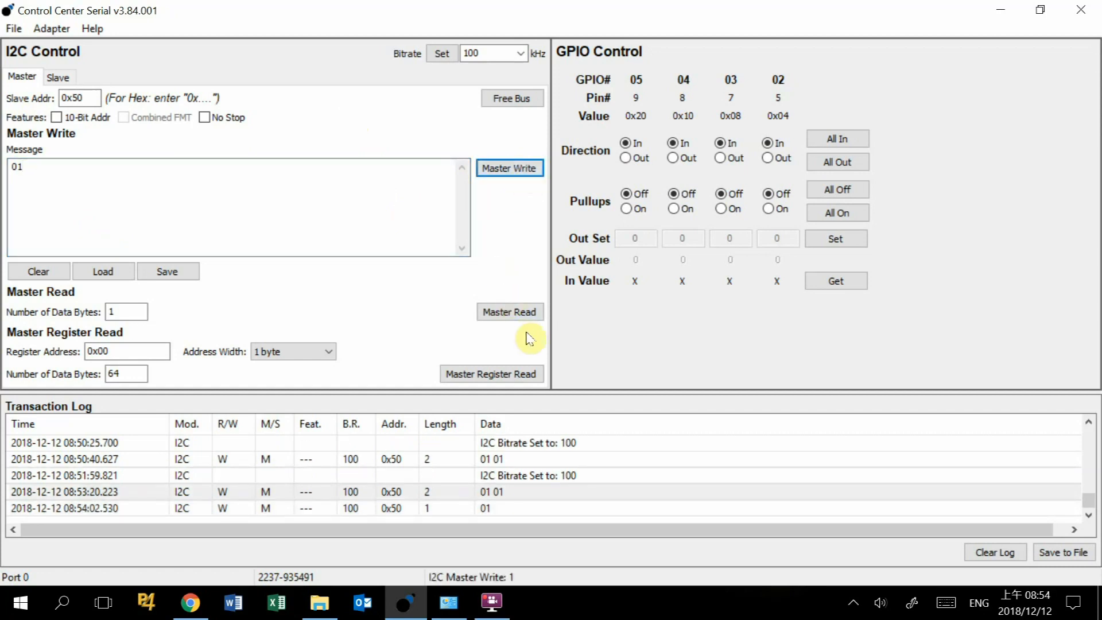
click(510, 311)
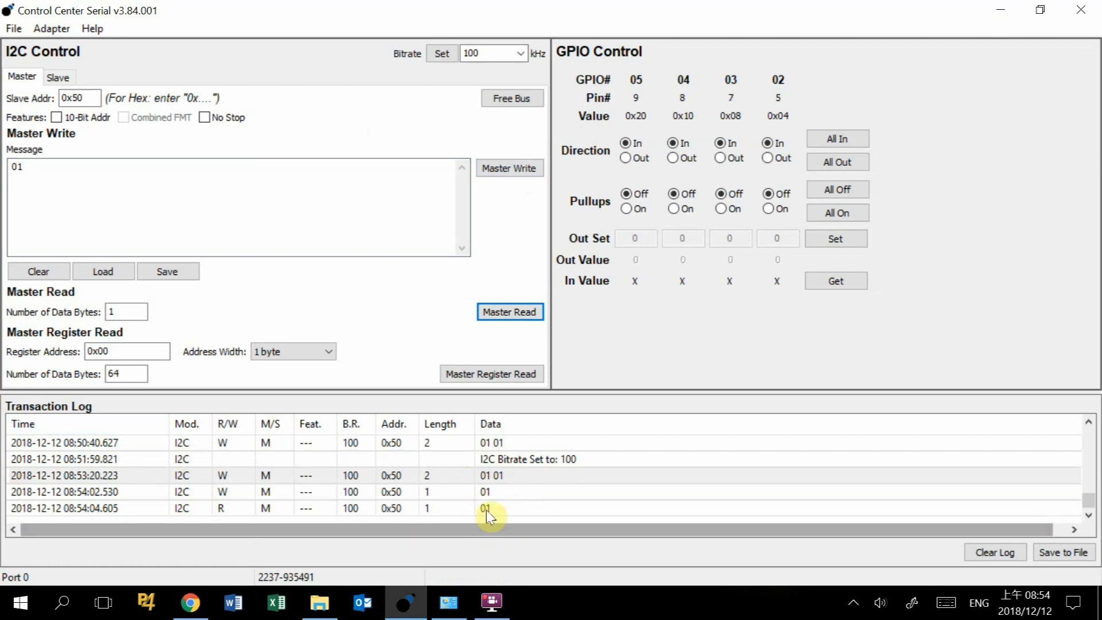
mouse_move(518, 495)
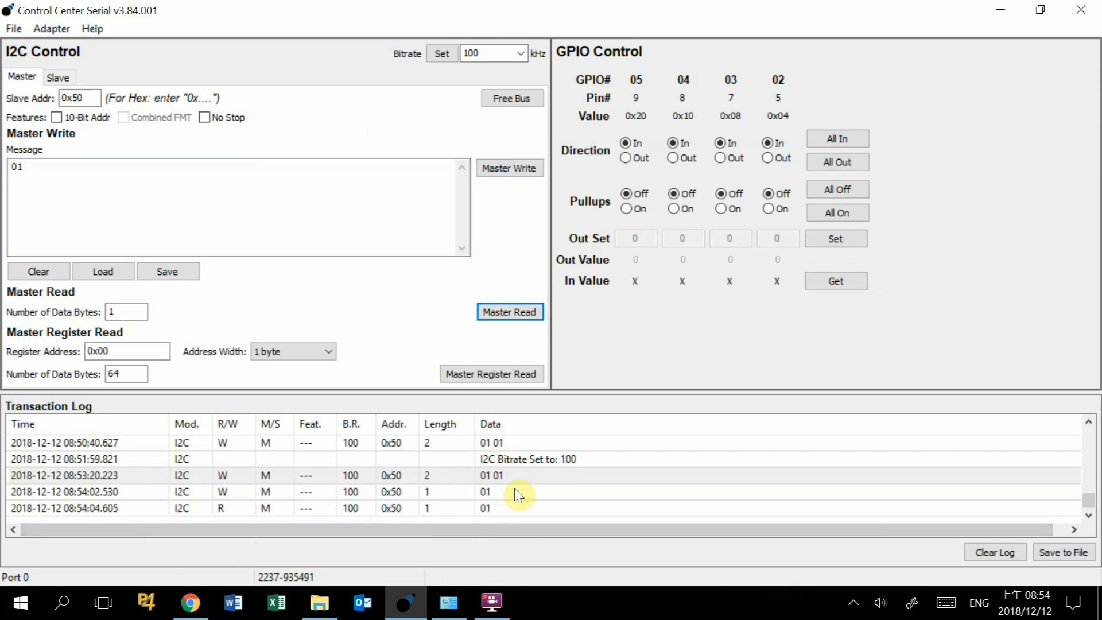
mouse_move(507, 494)
text( 03)
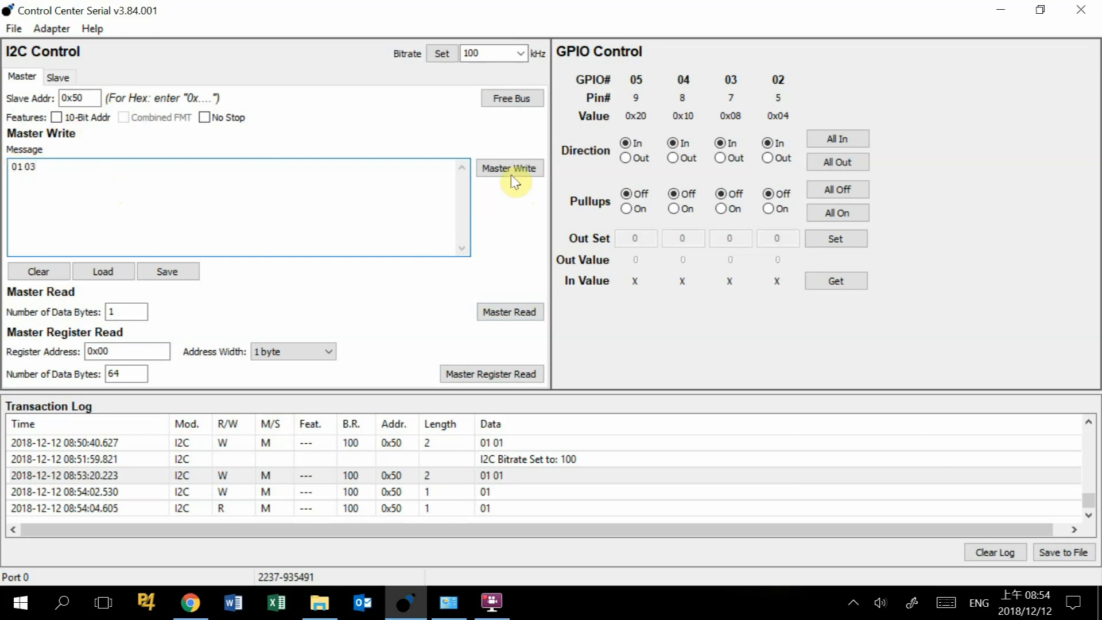
- Write 01 03 to 0x50, then read one byte back, returning 03
click(510, 168)
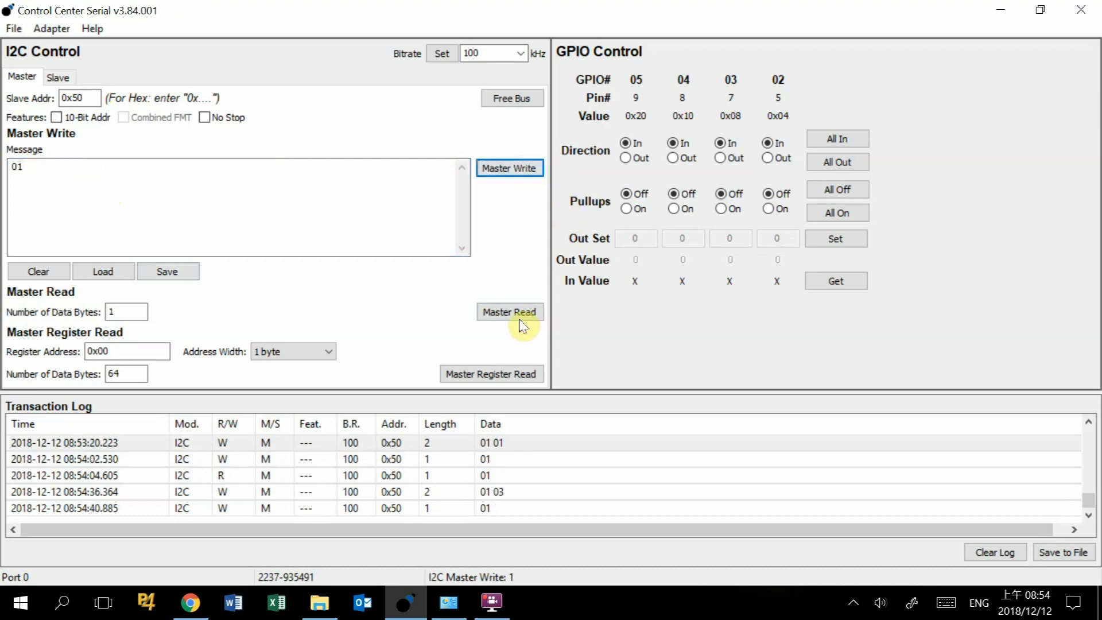
click(510, 311)
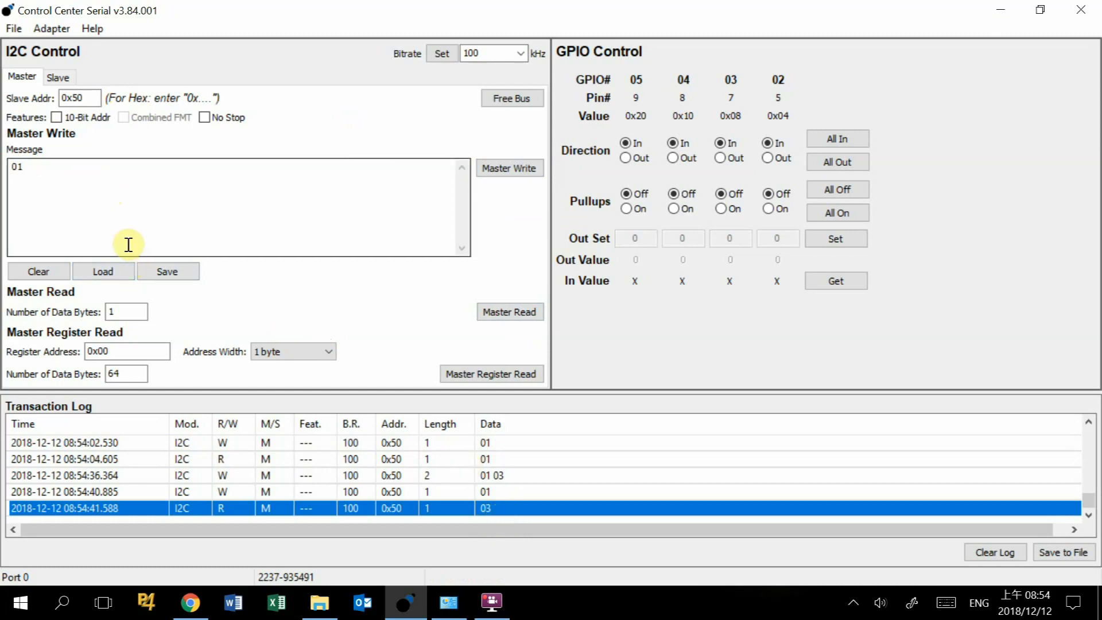
mouse_move(138, 206)
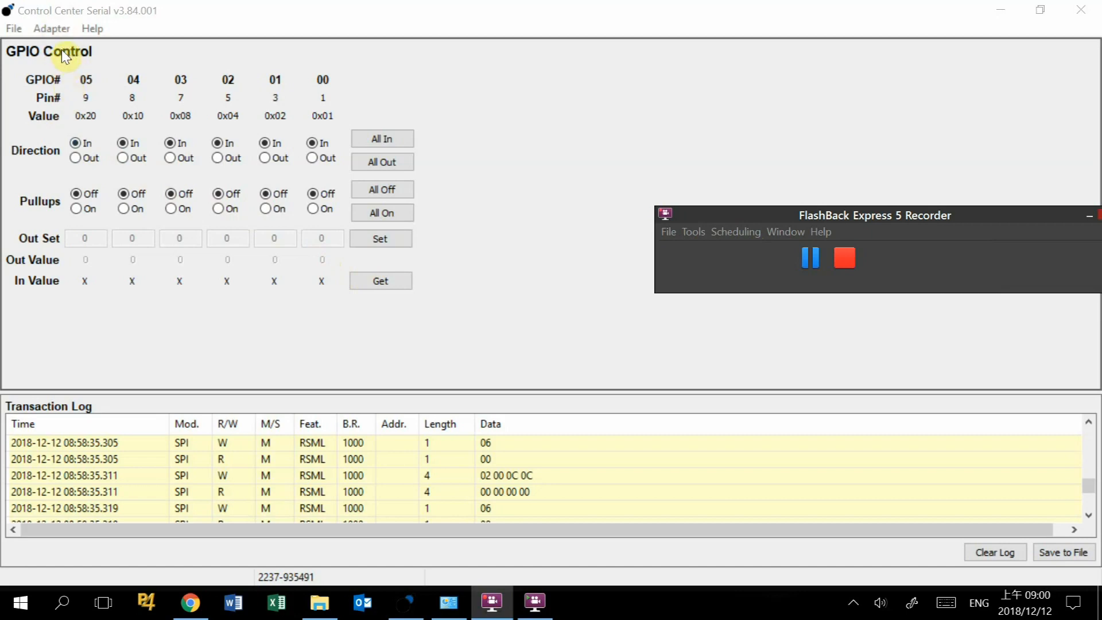
mouse_move(83, 44)
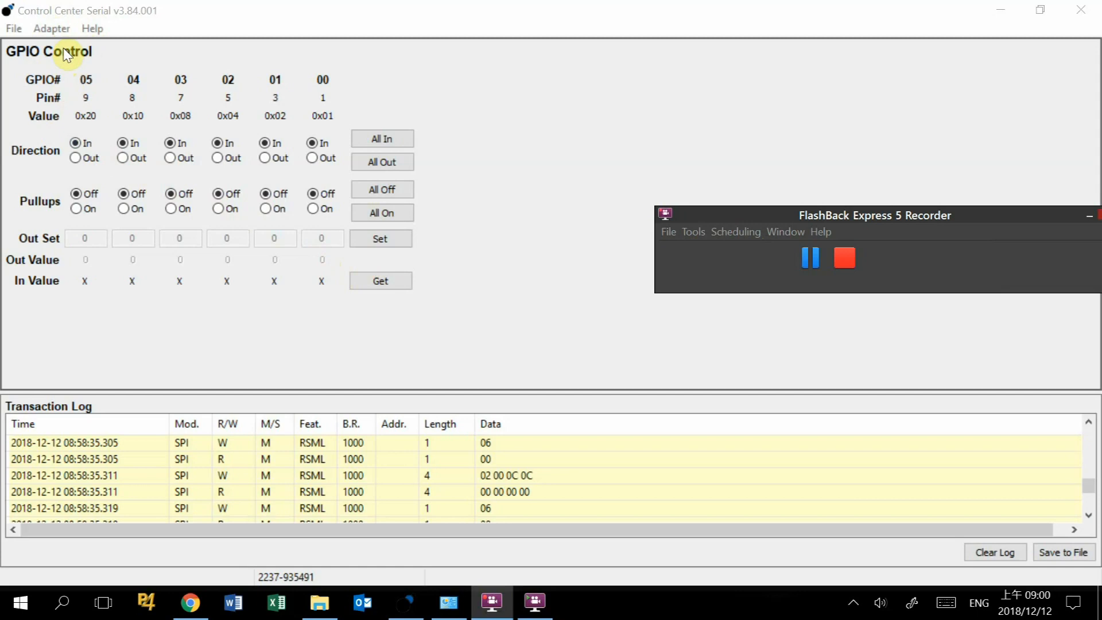
mouse_move(82, 80)
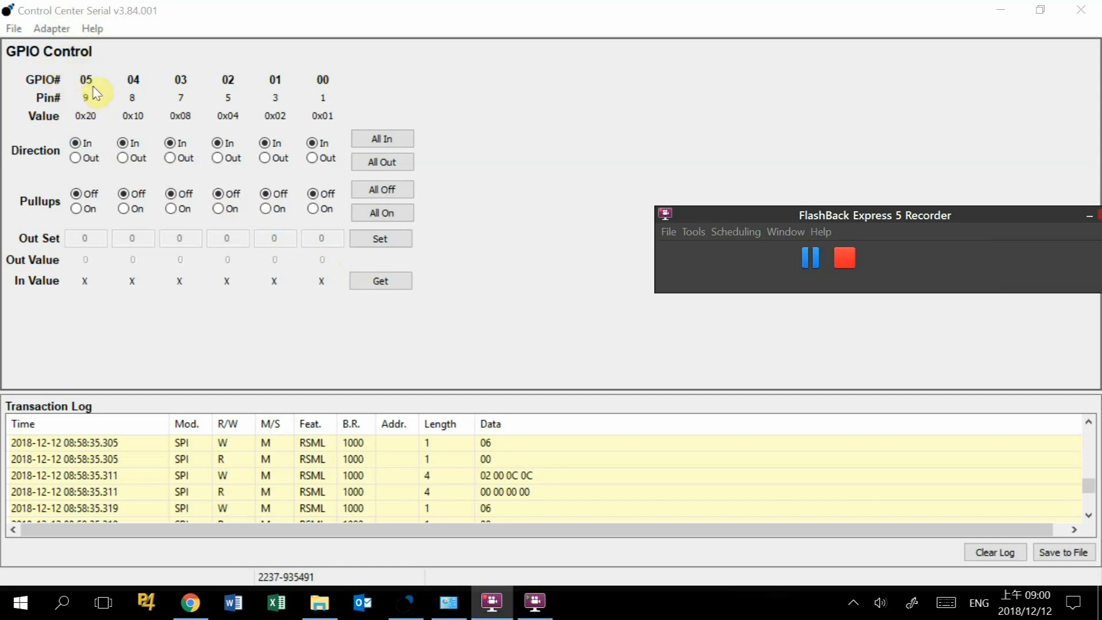
mouse_move(120, 78)
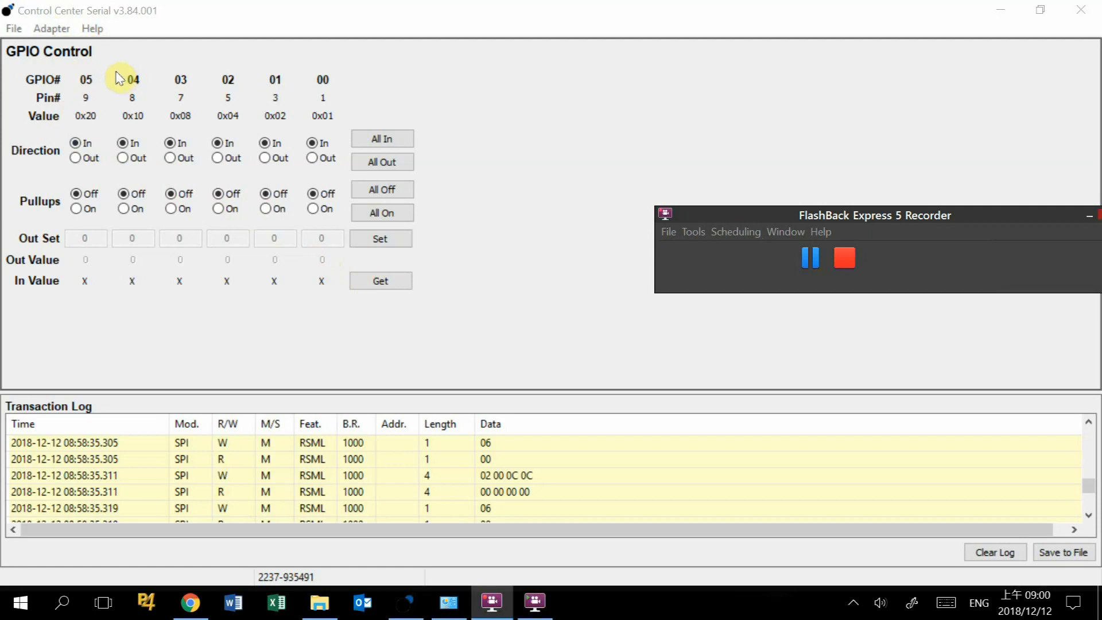
- Switch the adapter to GPIO-only mode from the Adapter menu
click(51, 28)
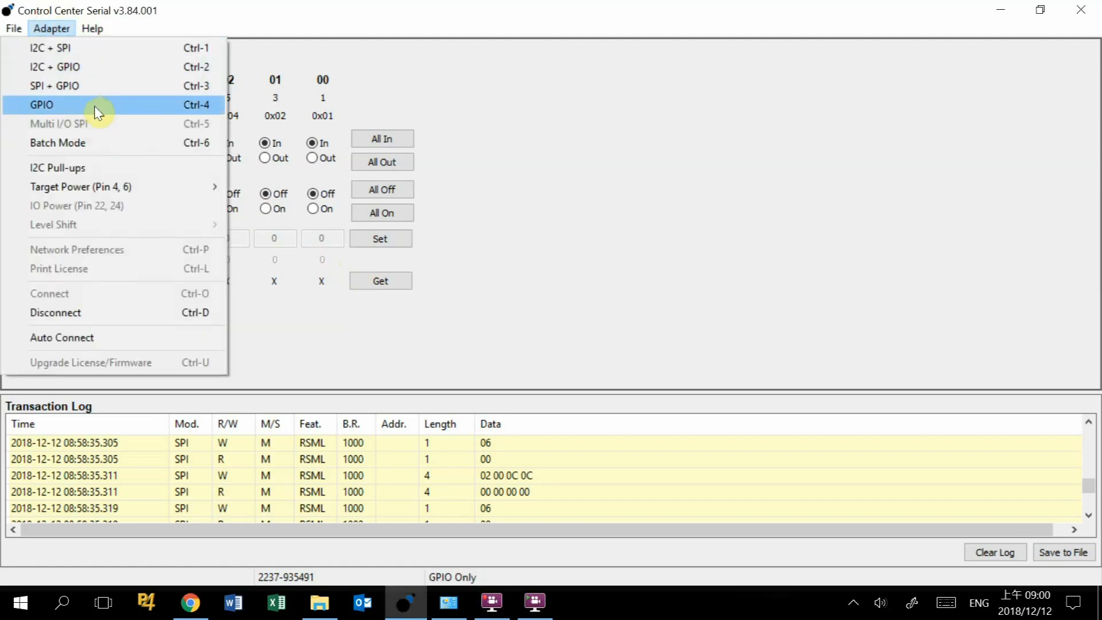
mouse_move(106, 110)
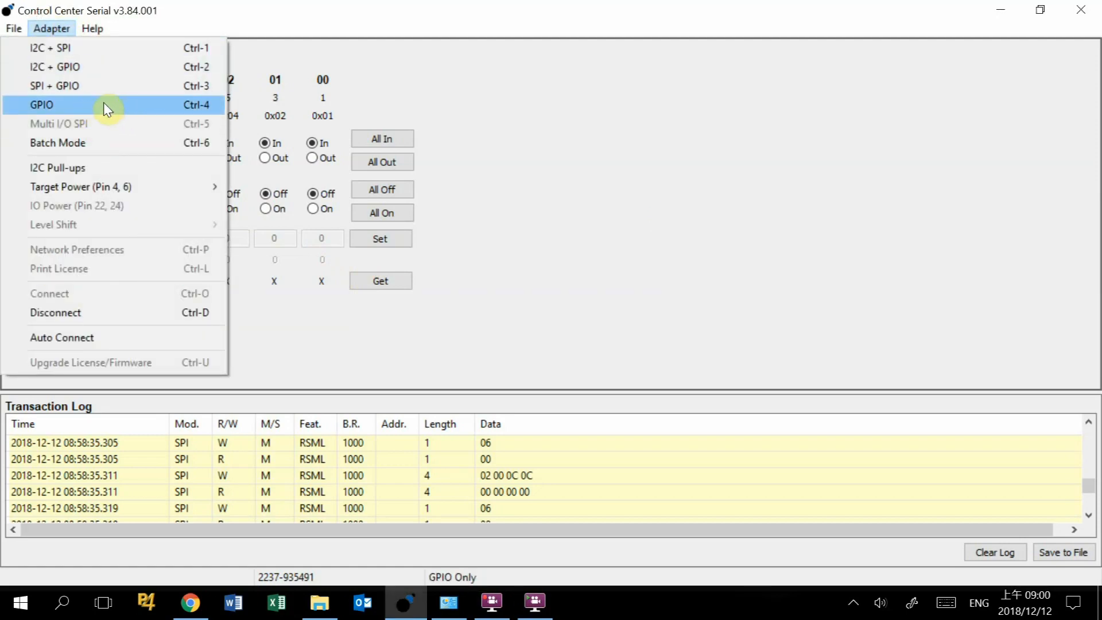
mouse_move(144, 115)
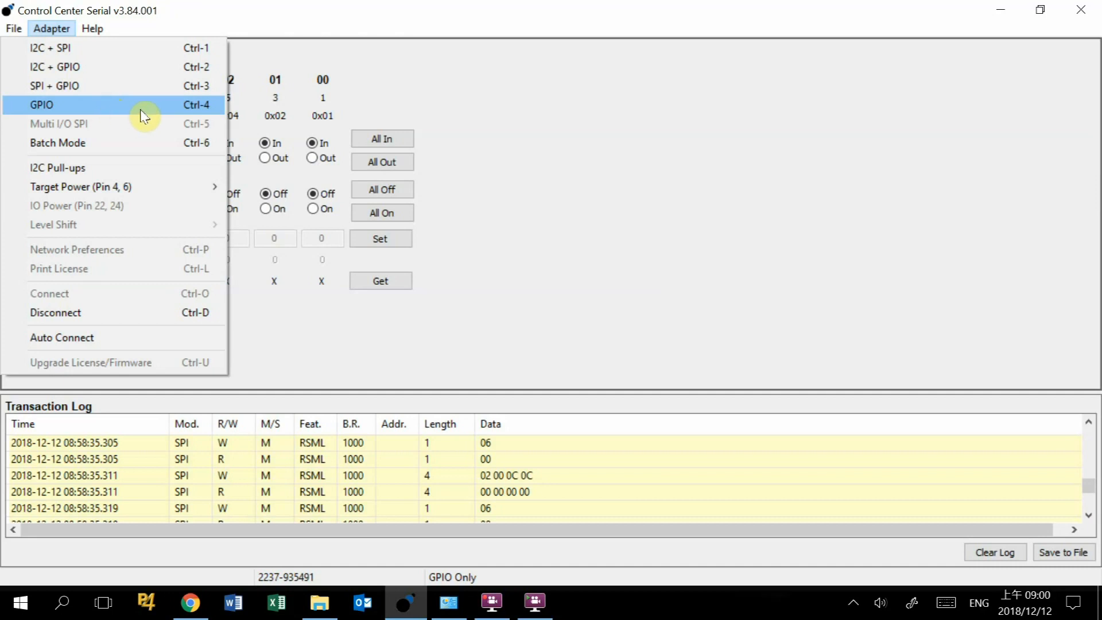
click(41, 104)
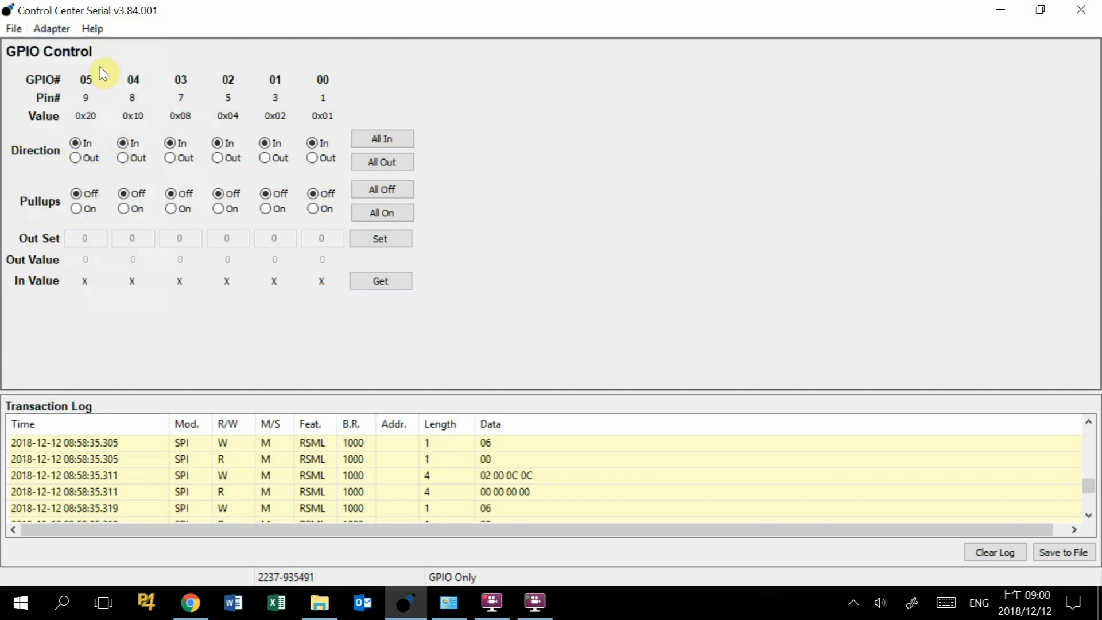
mouse_move(191, 90)
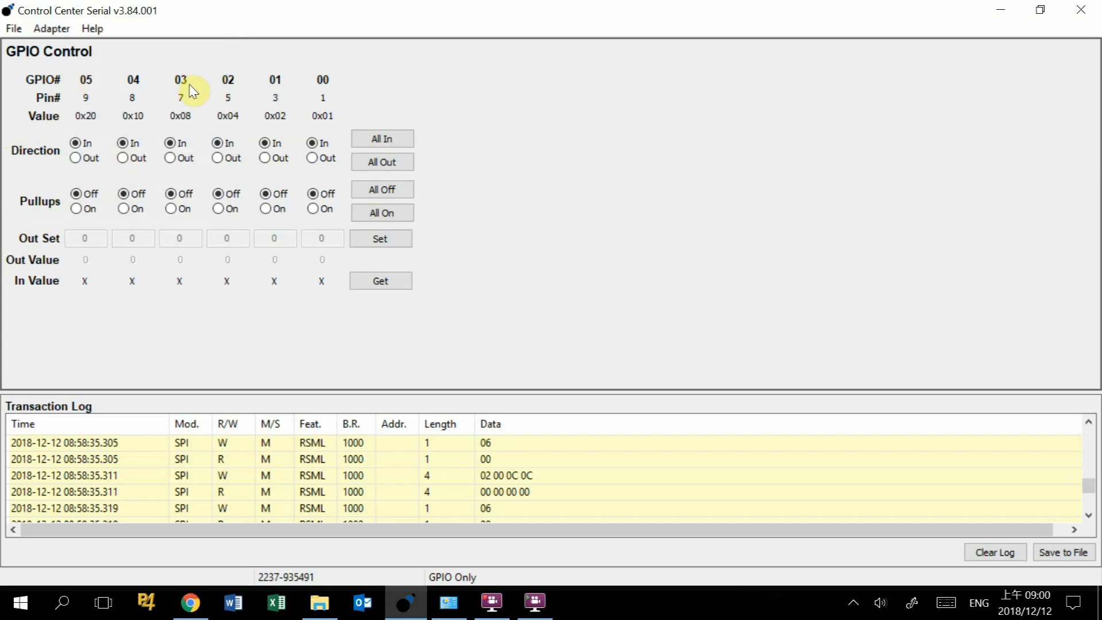
mouse_move(238, 103)
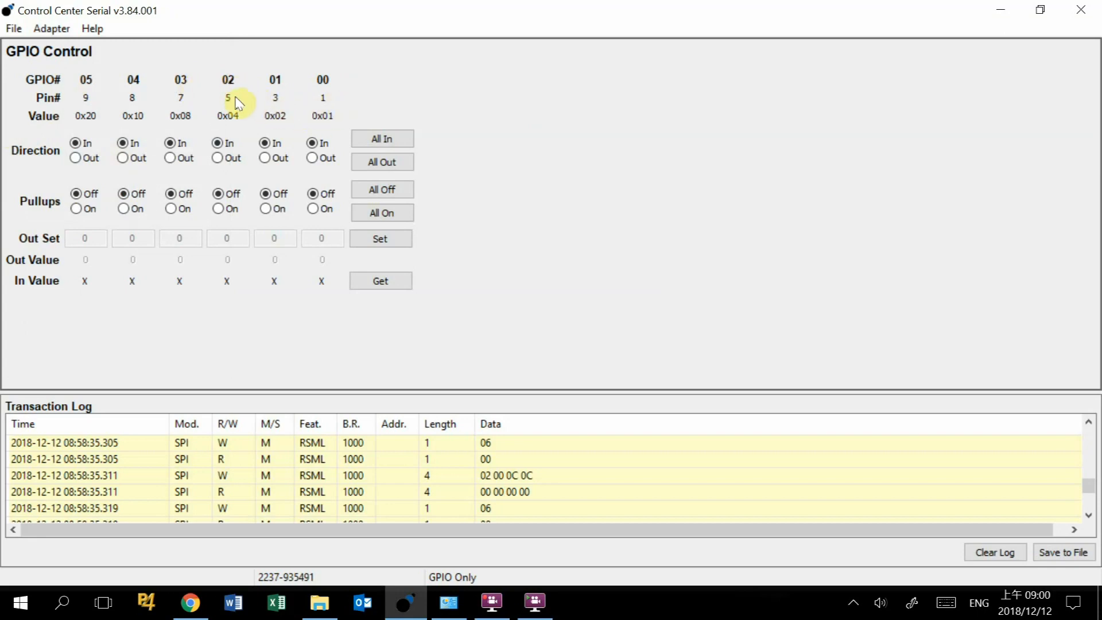
mouse_move(104, 116)
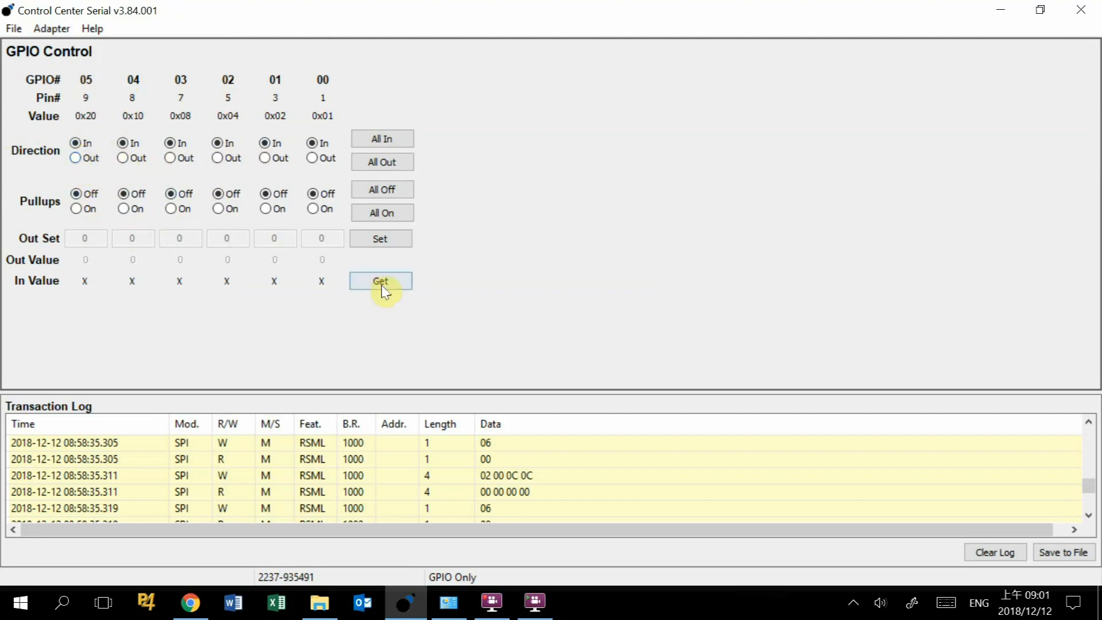
- Read the GPIO input levels, returning 0x20 with pin 05 high
click(379, 281)
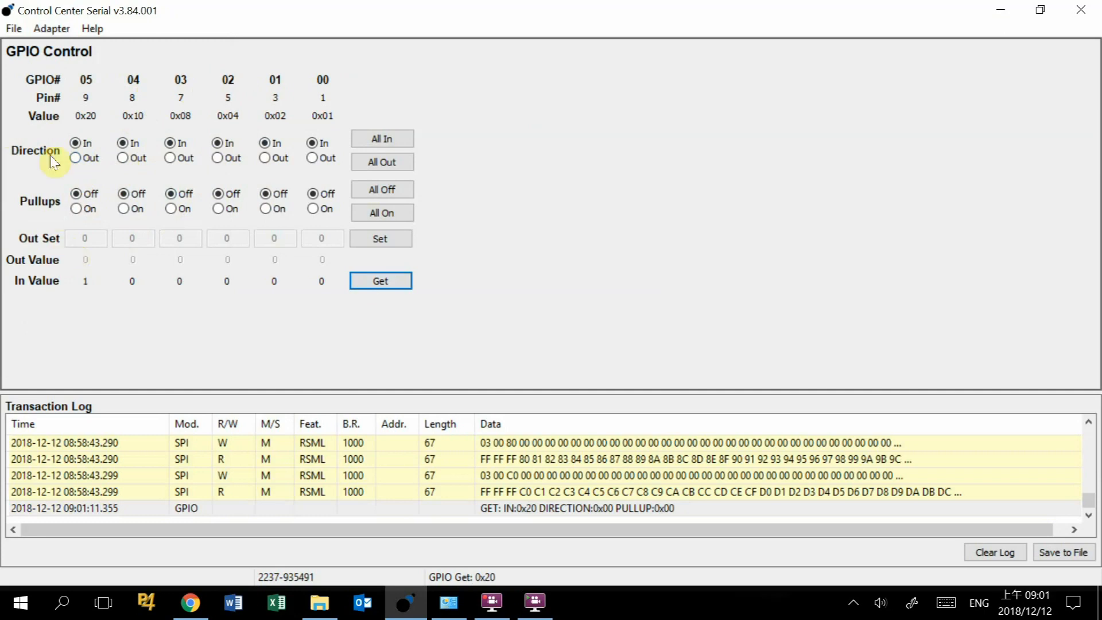
mouse_move(91, 291)
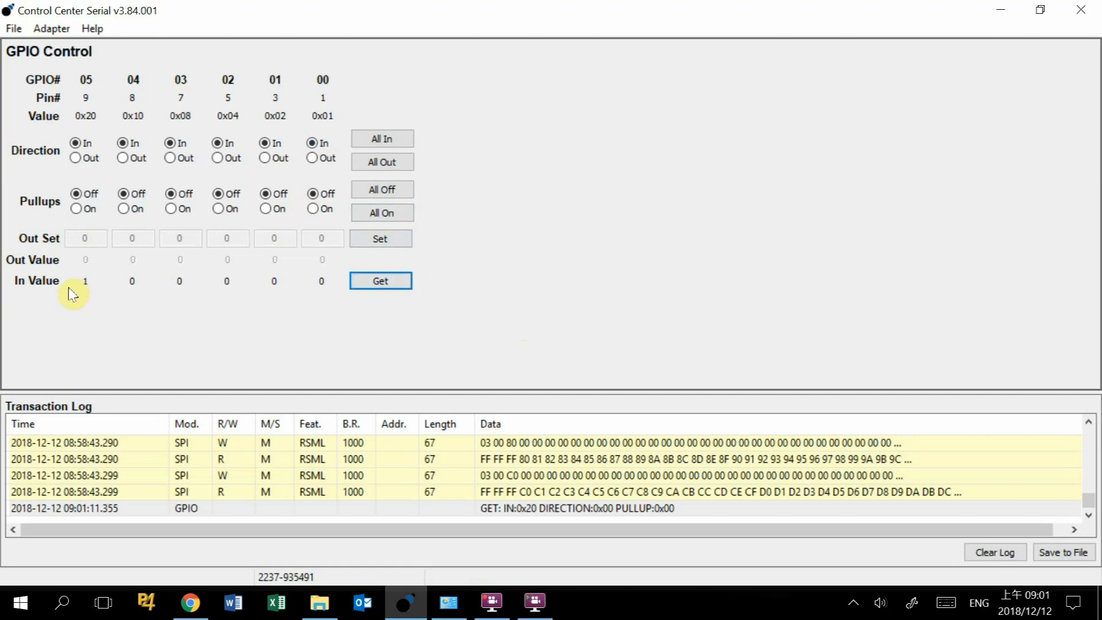
mouse_move(84, 304)
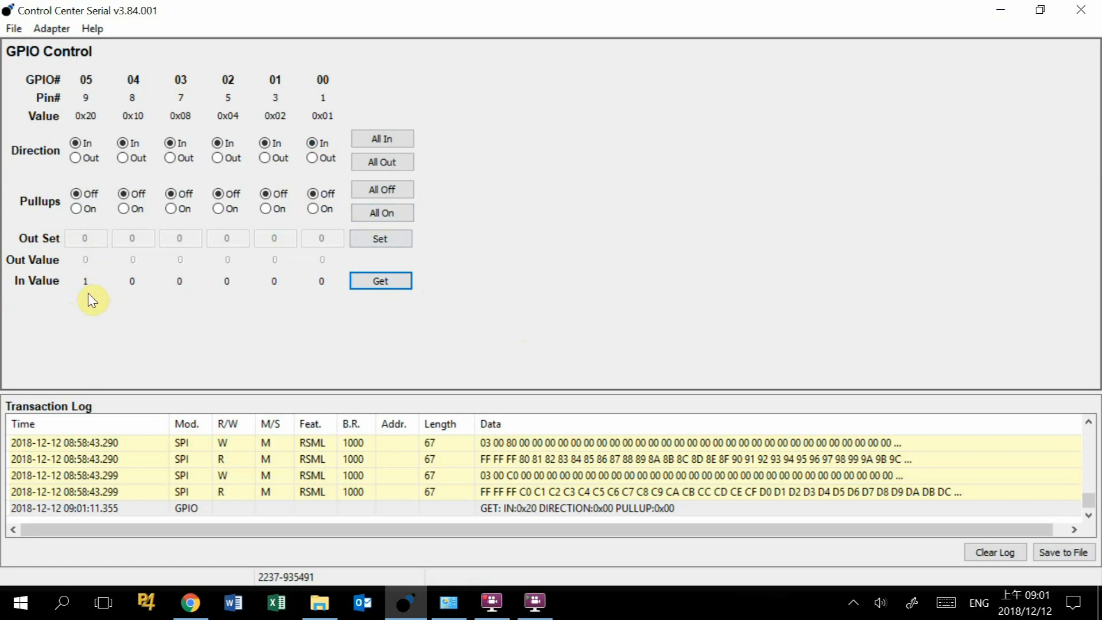
mouse_move(90, 303)
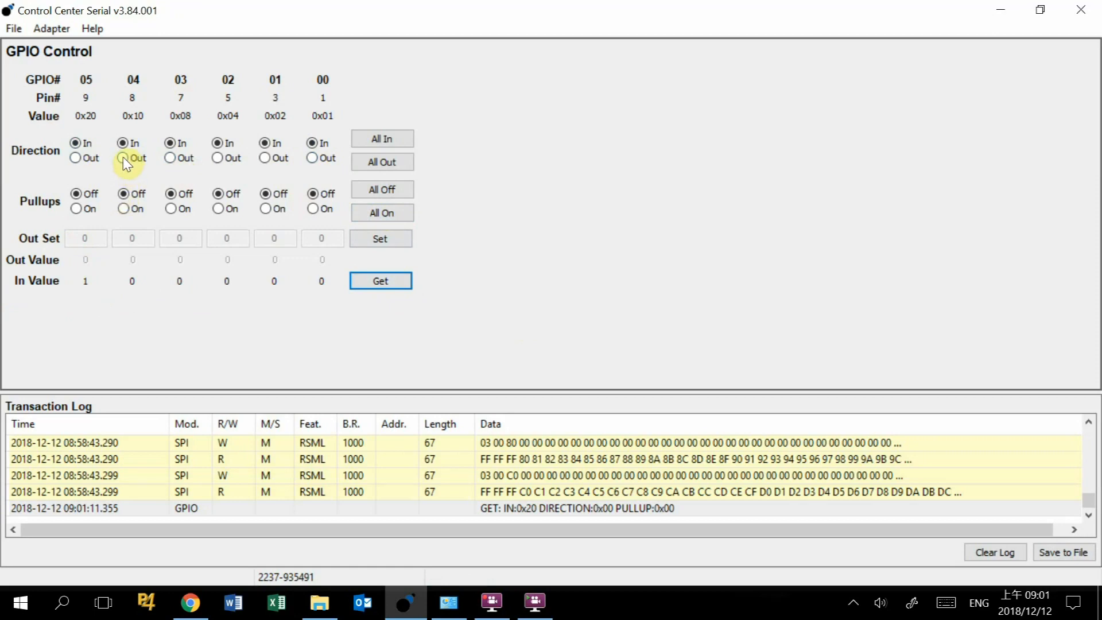
- Make GPIO 04 an output and drive it high with value 1 (OUT 0x10)
click(123, 158)
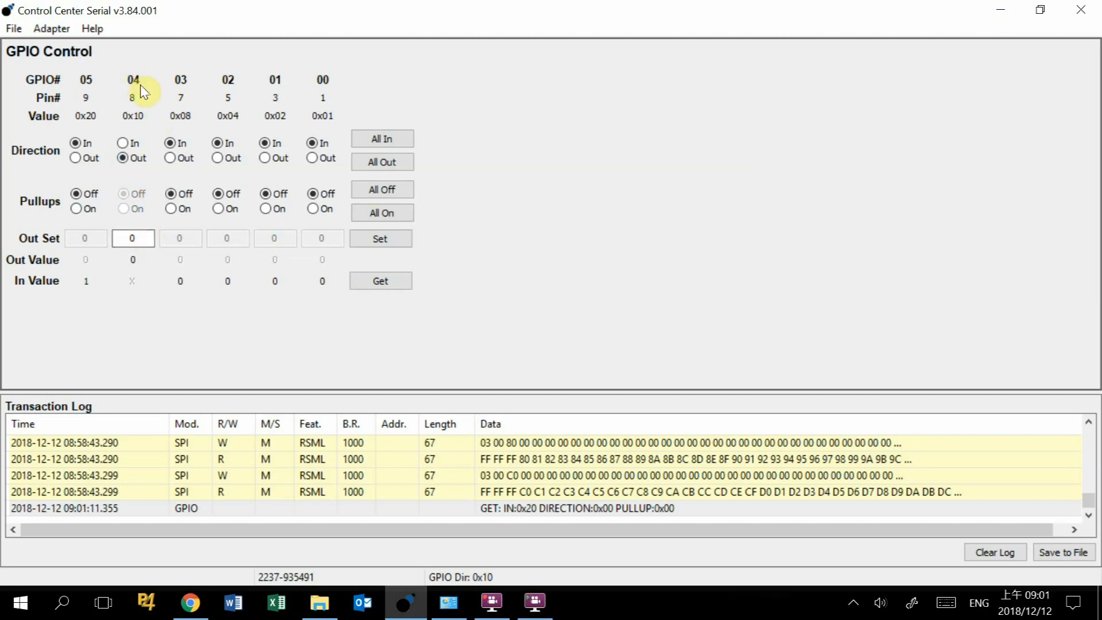
mouse_move(122, 115)
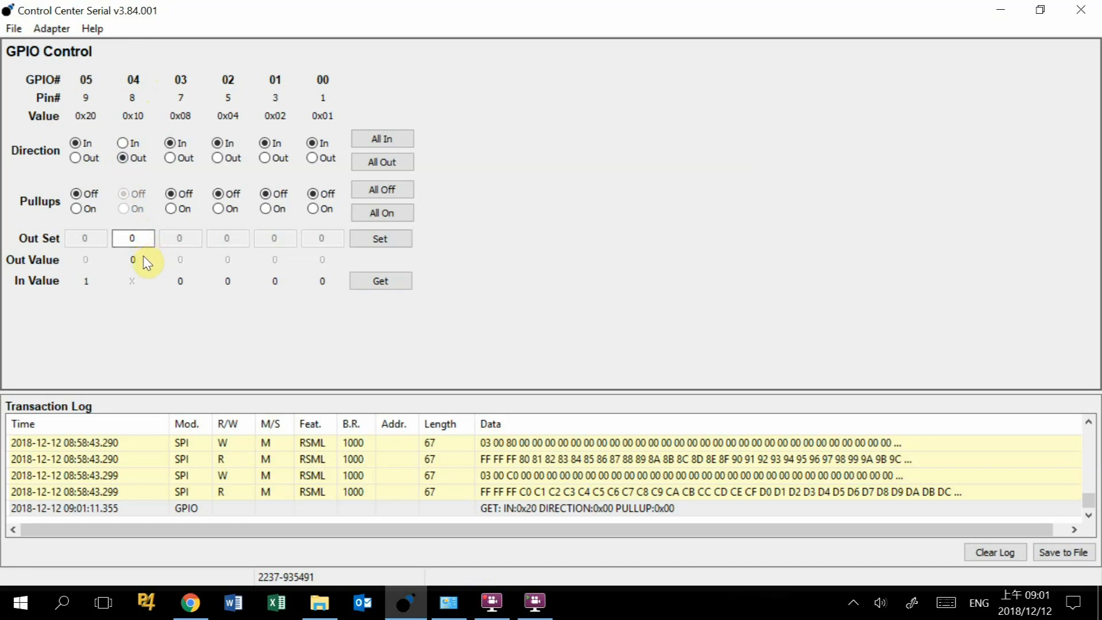
click(133, 237)
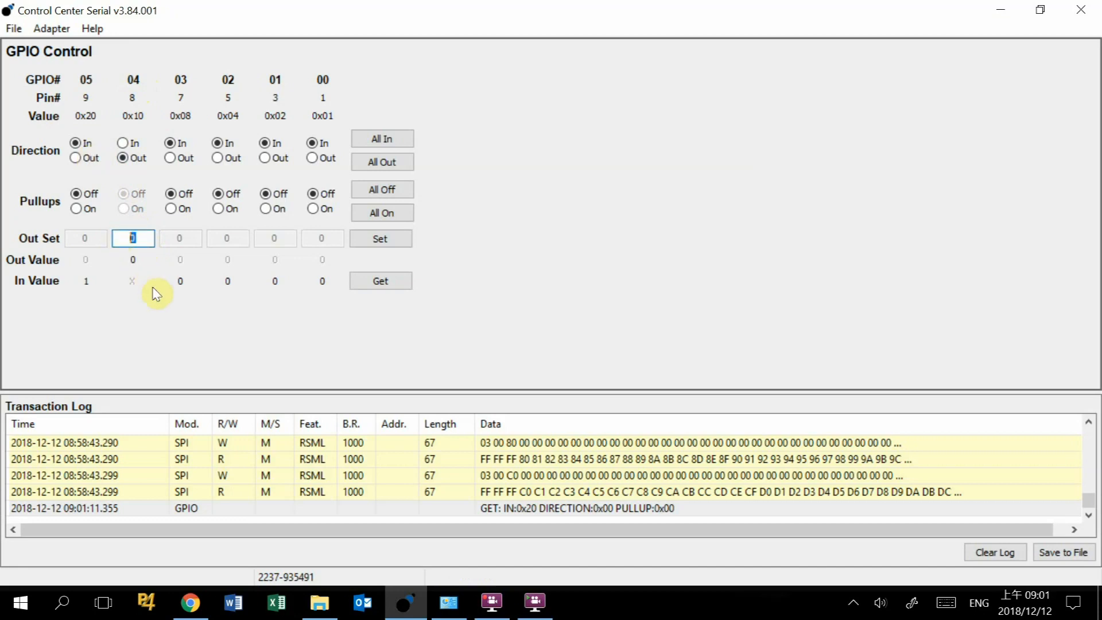
text(1)
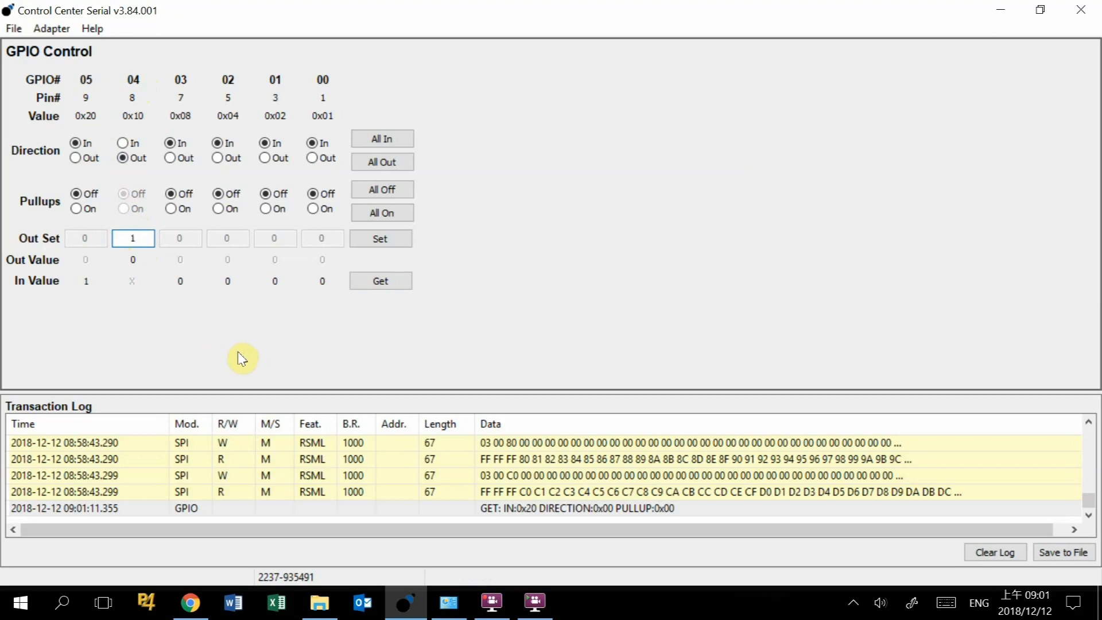
click(379, 238)
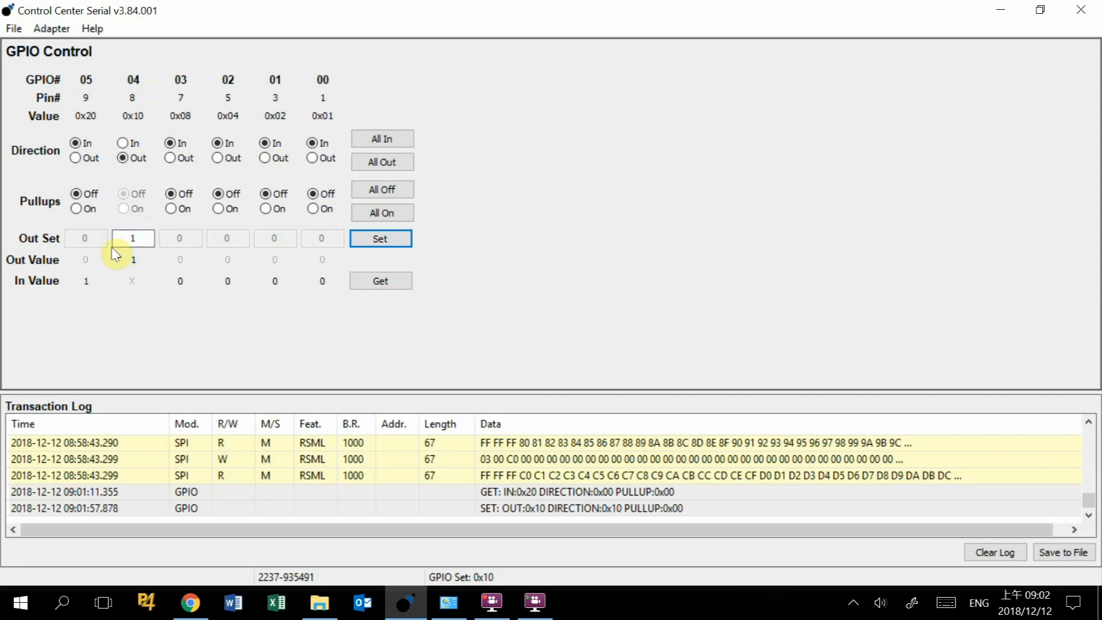
mouse_move(145, 272)
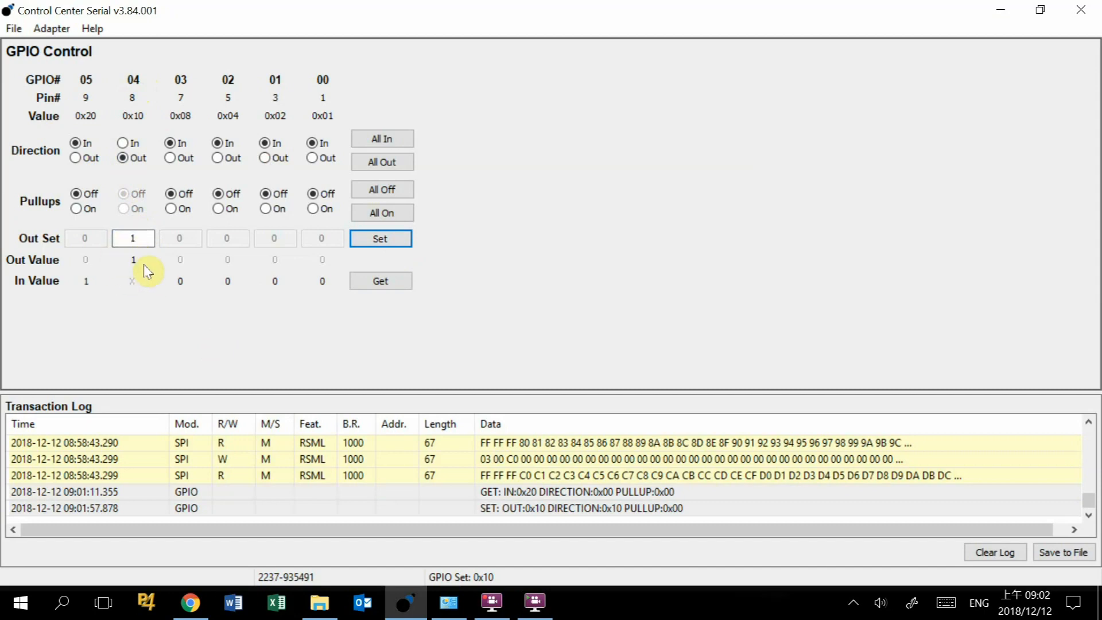
mouse_move(173, 288)
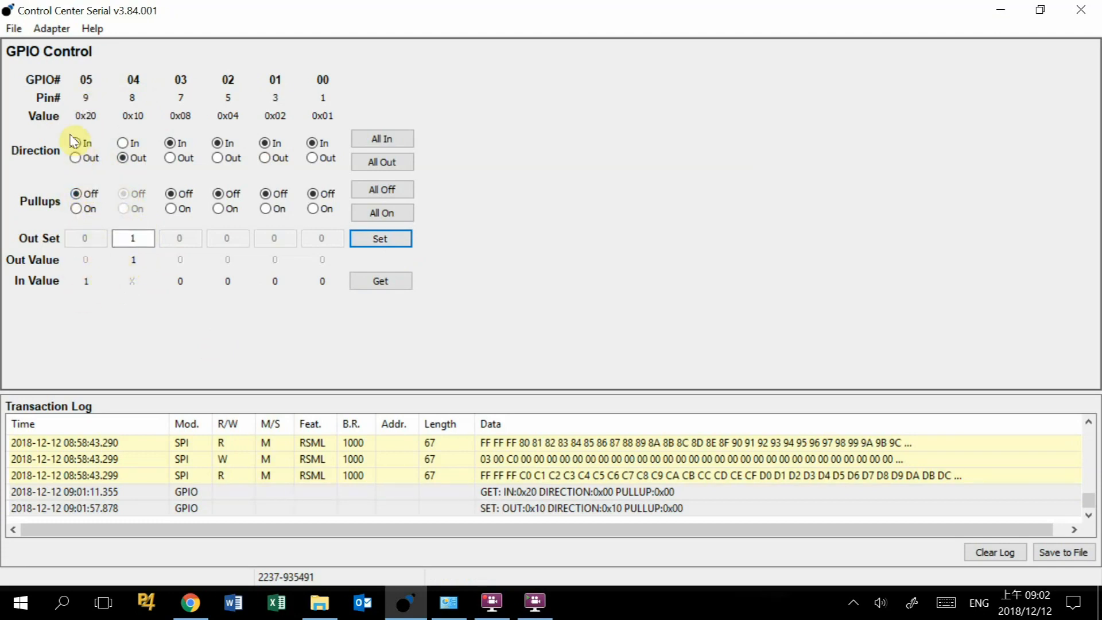
click(76, 143)
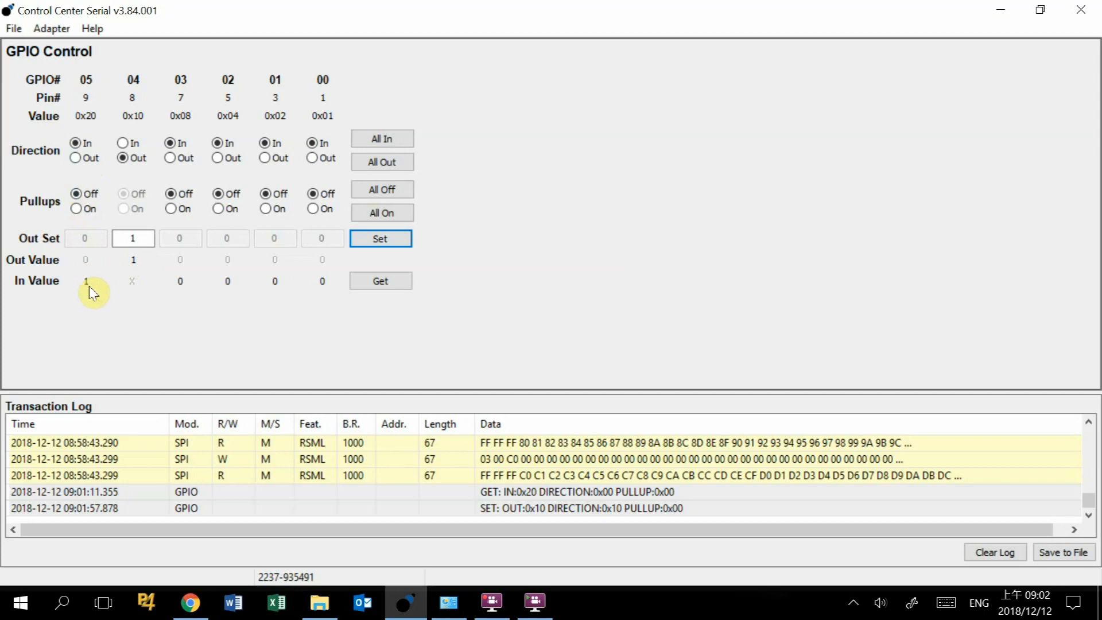
mouse_move(103, 300)
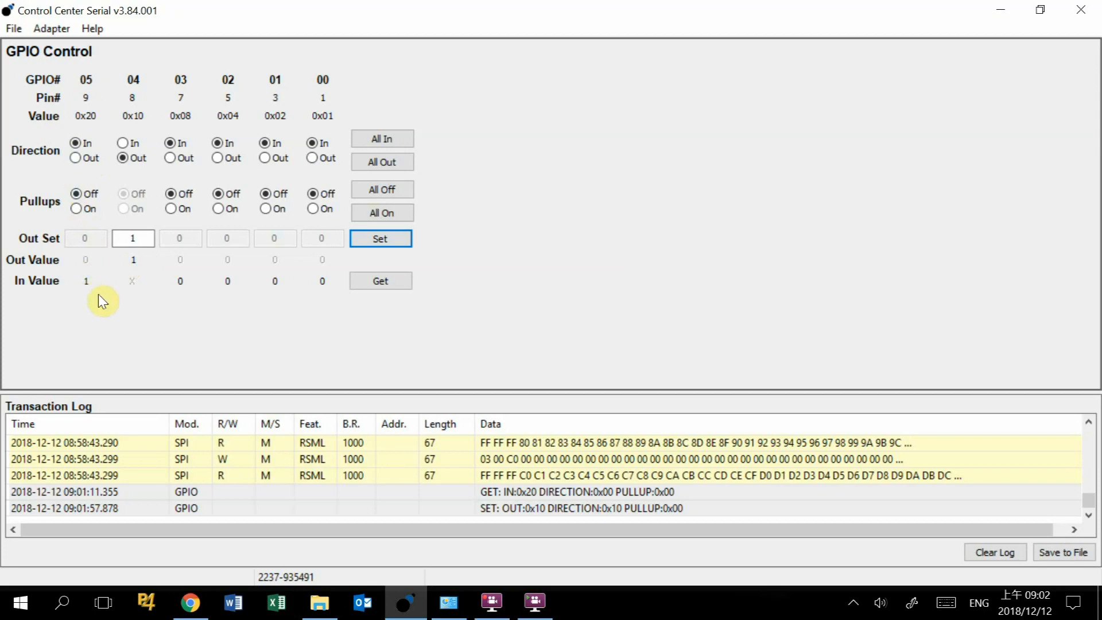
mouse_move(106, 309)
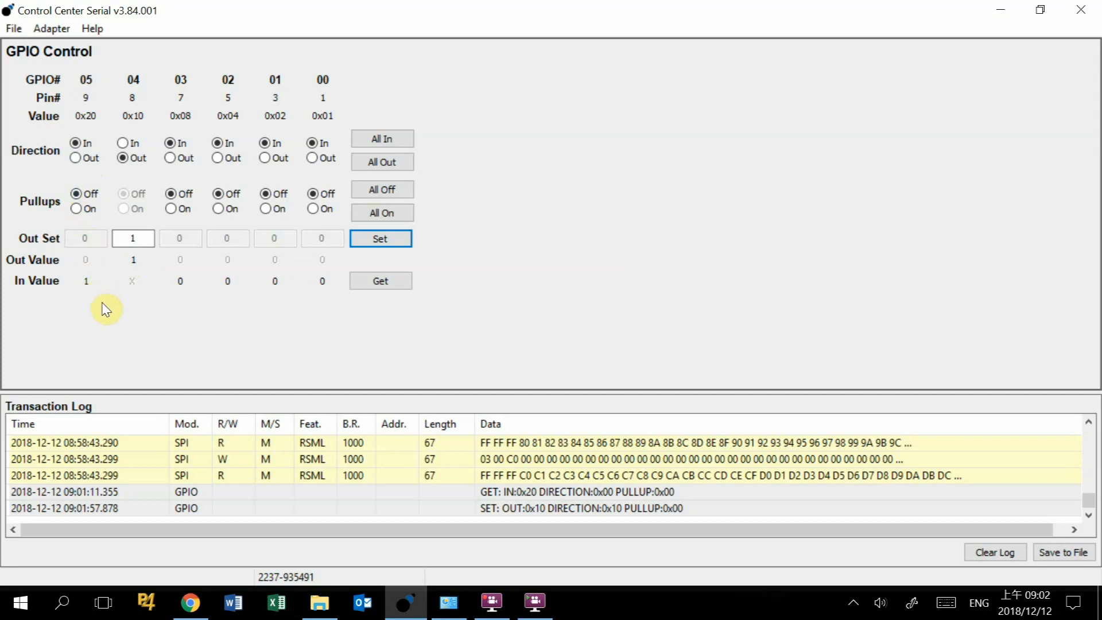
mouse_move(88, 291)
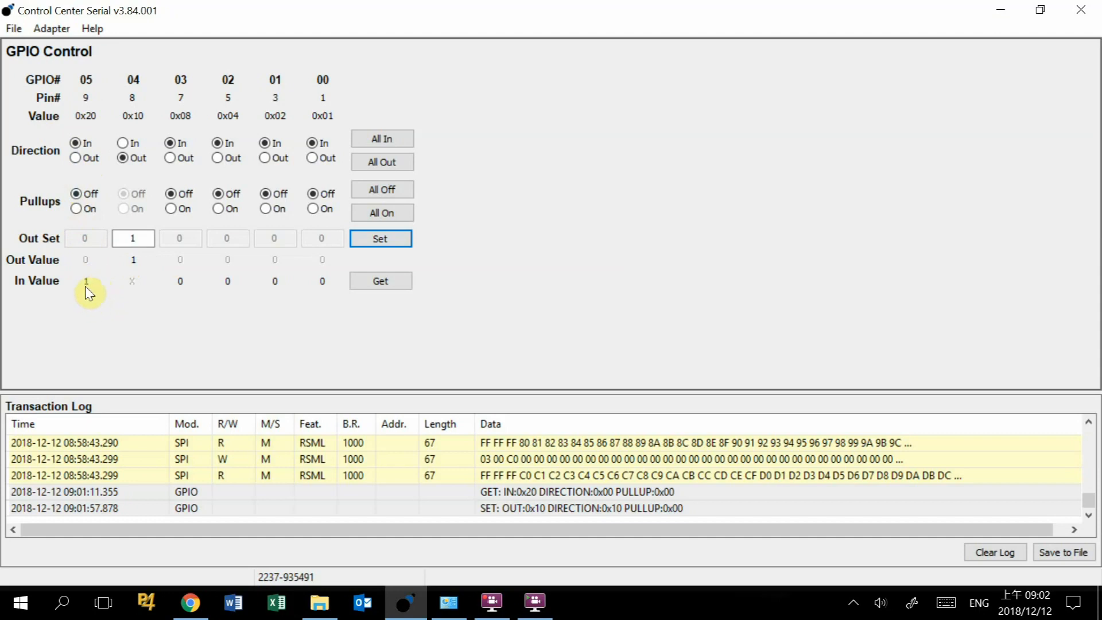
mouse_move(94, 295)
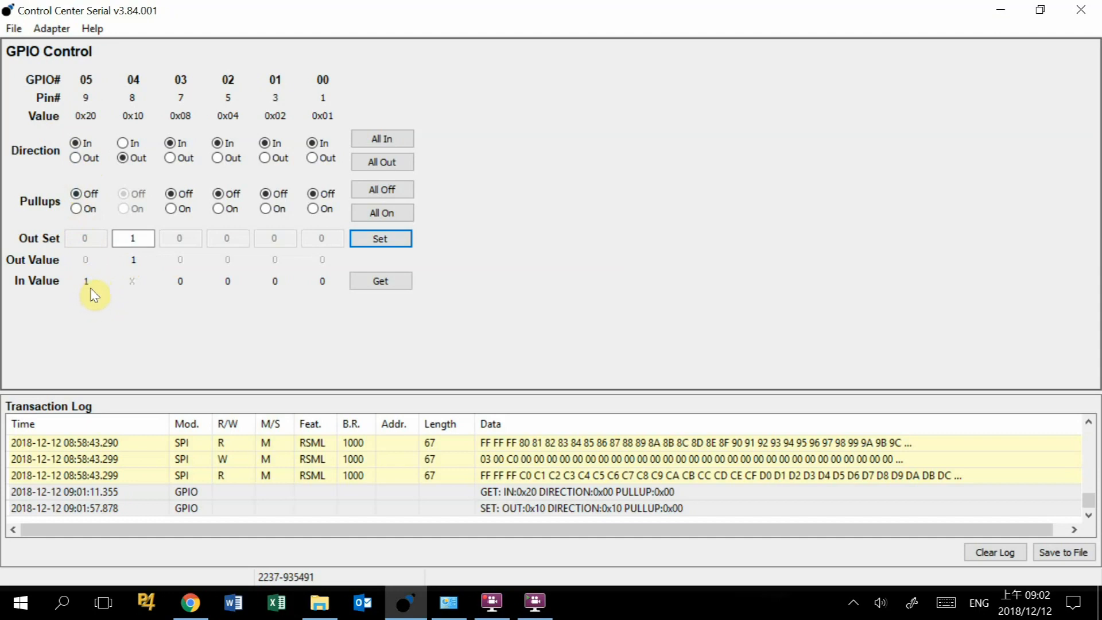
mouse_move(147, 95)
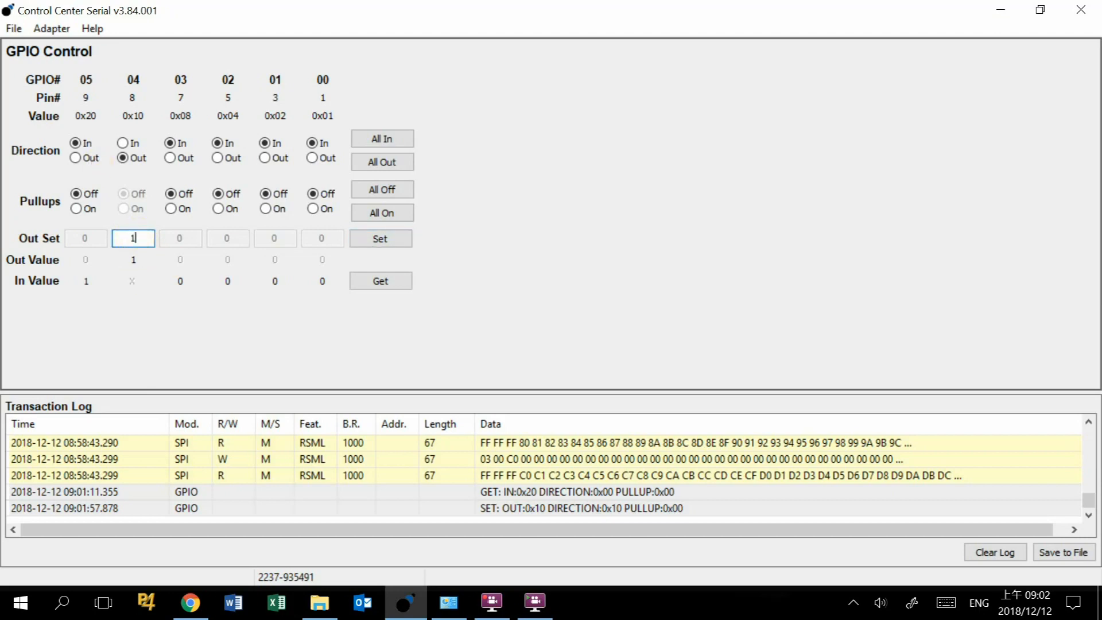
- Set GPIO 04's output value to 0, driving it low (OUT 0x00)
text(0)
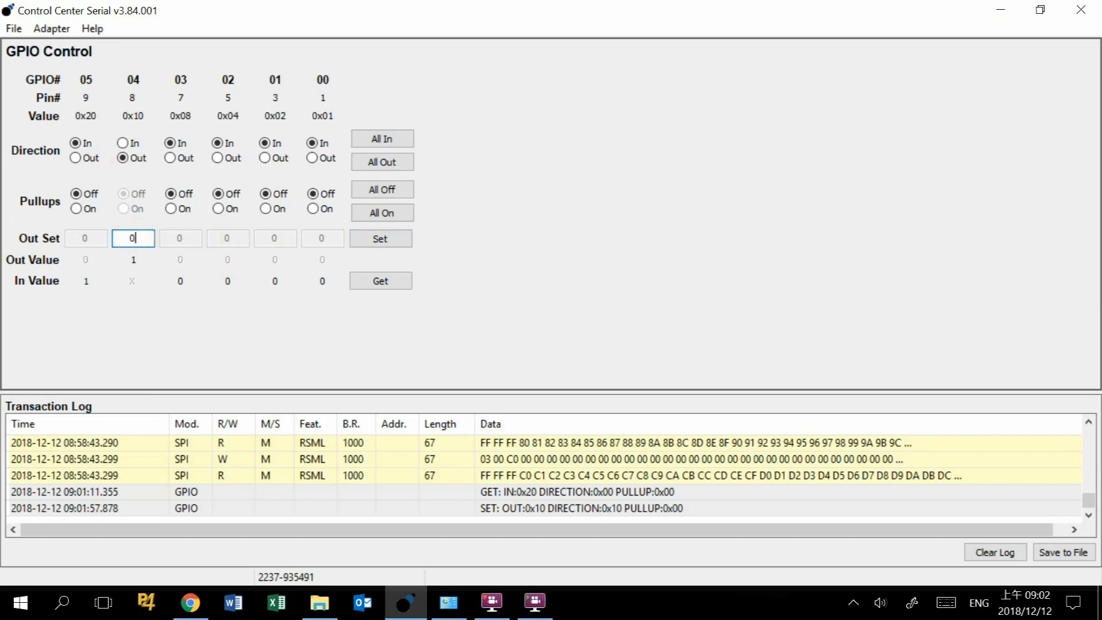
click(379, 238)
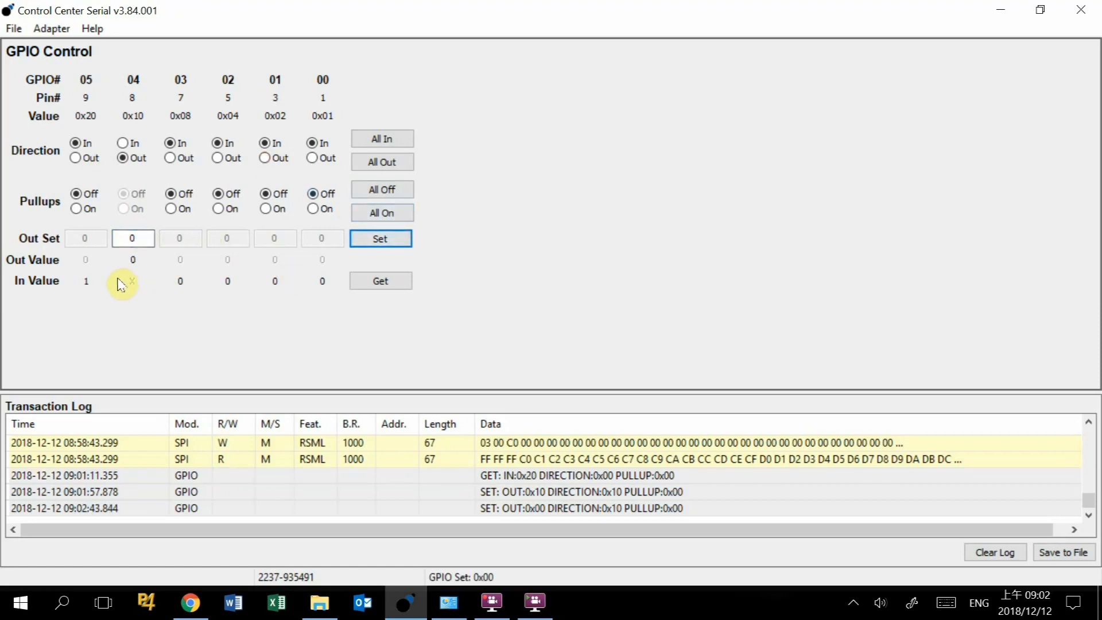
mouse_move(145, 303)
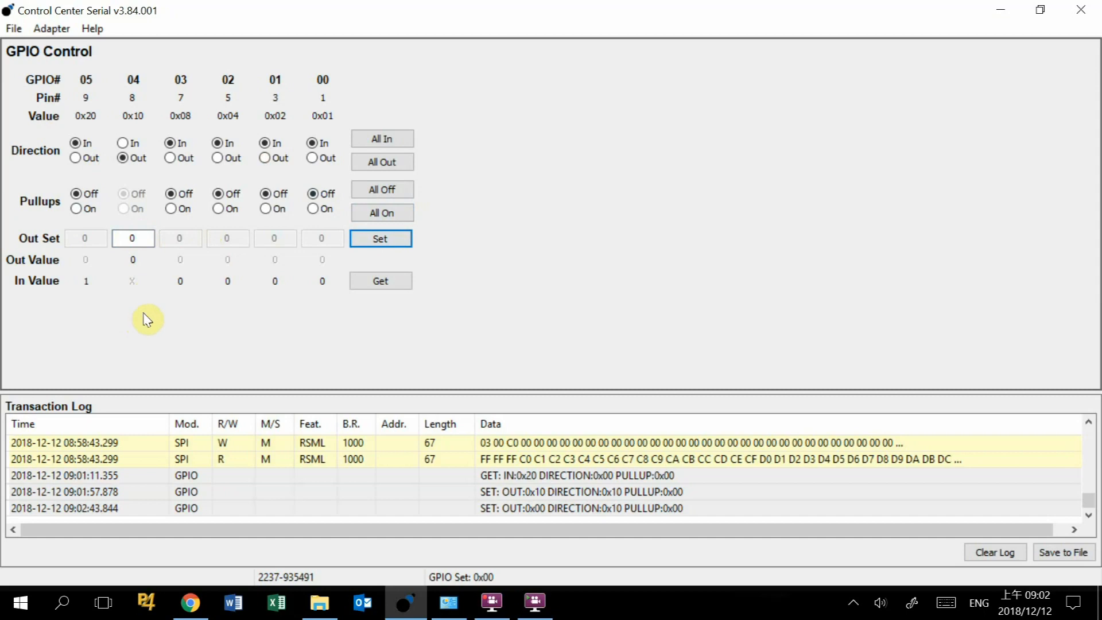
mouse_move(166, 323)
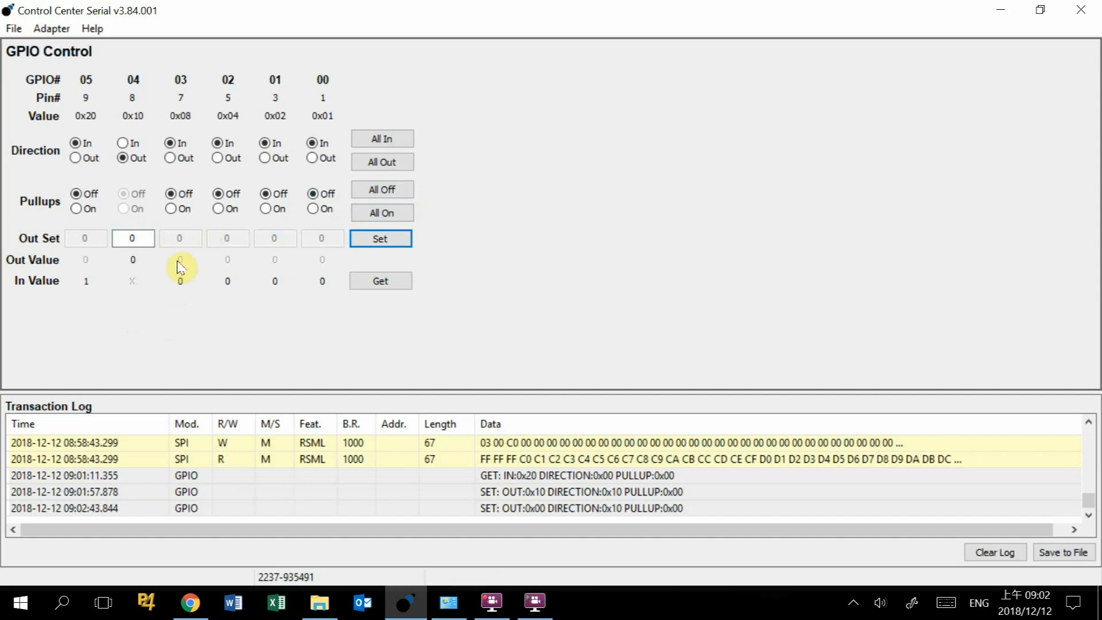
mouse_move(193, 268)
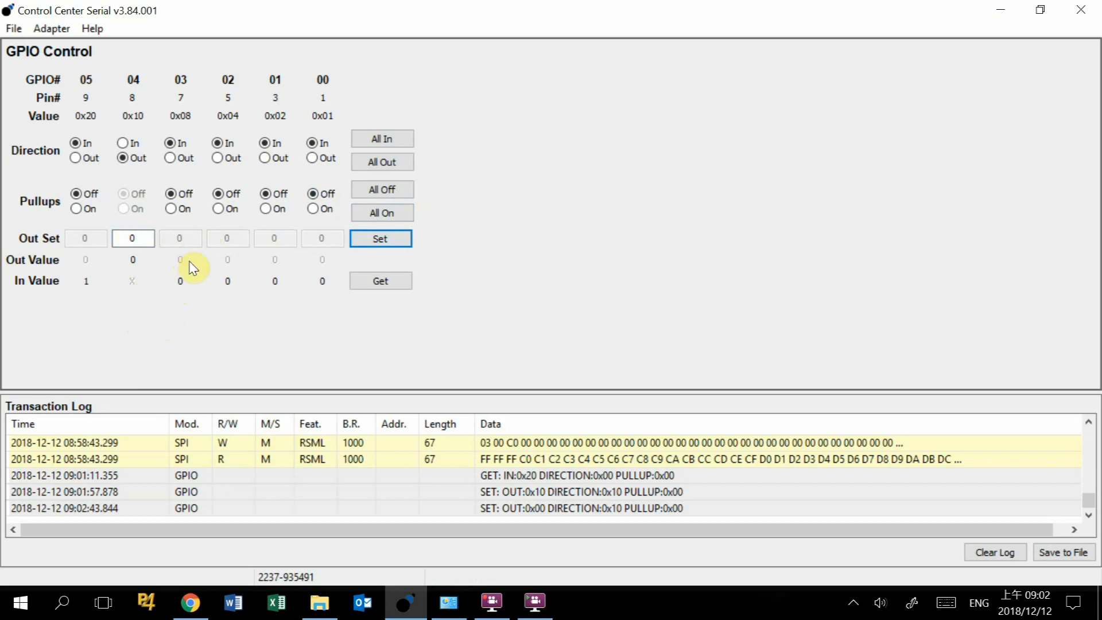
mouse_move(548, 602)
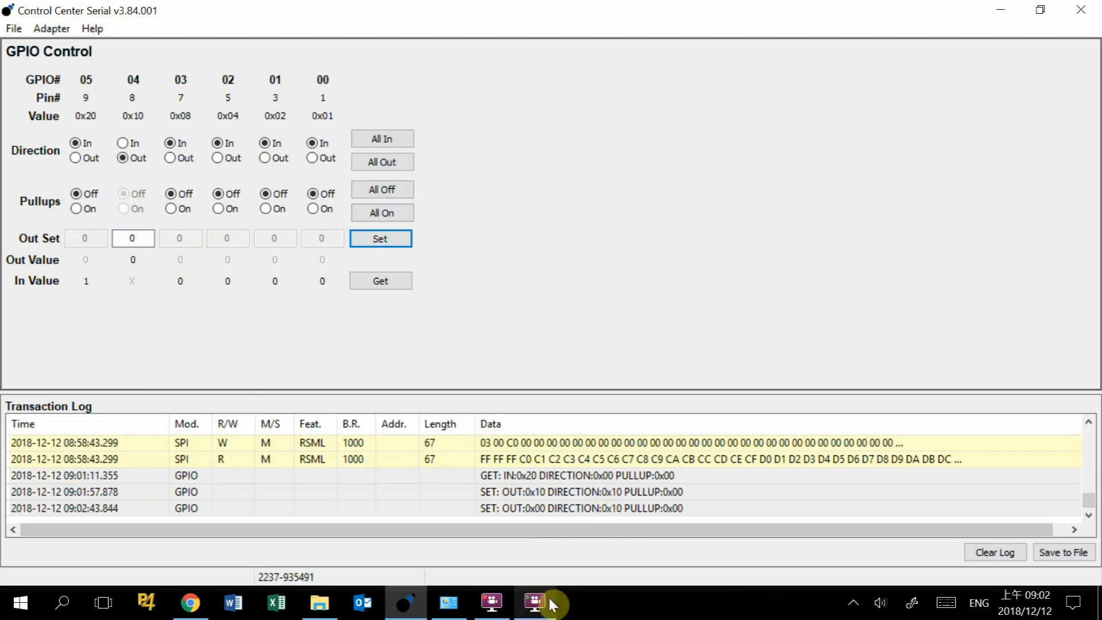